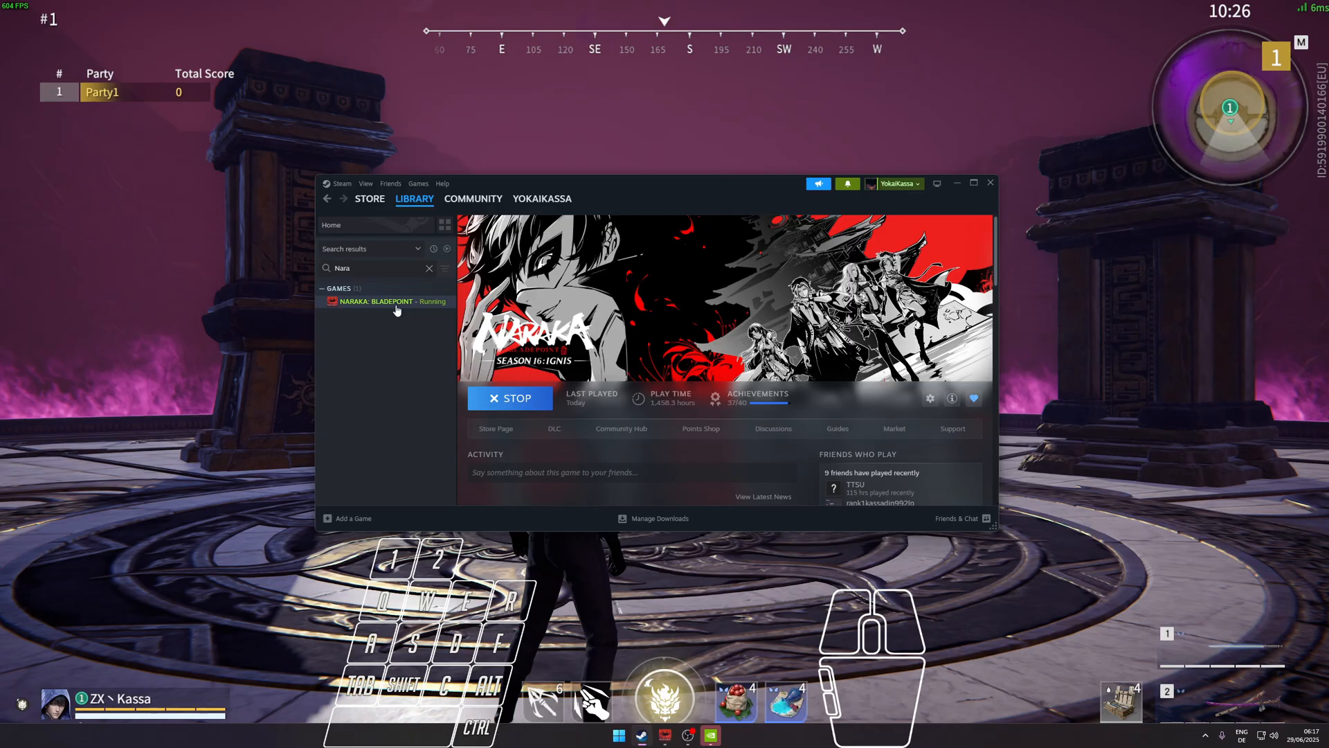
# - Browse NARAKA: BLADEPOINT's installed files from its Steam Properties, Installed Files page
pyautogui.rightClick(377, 302)
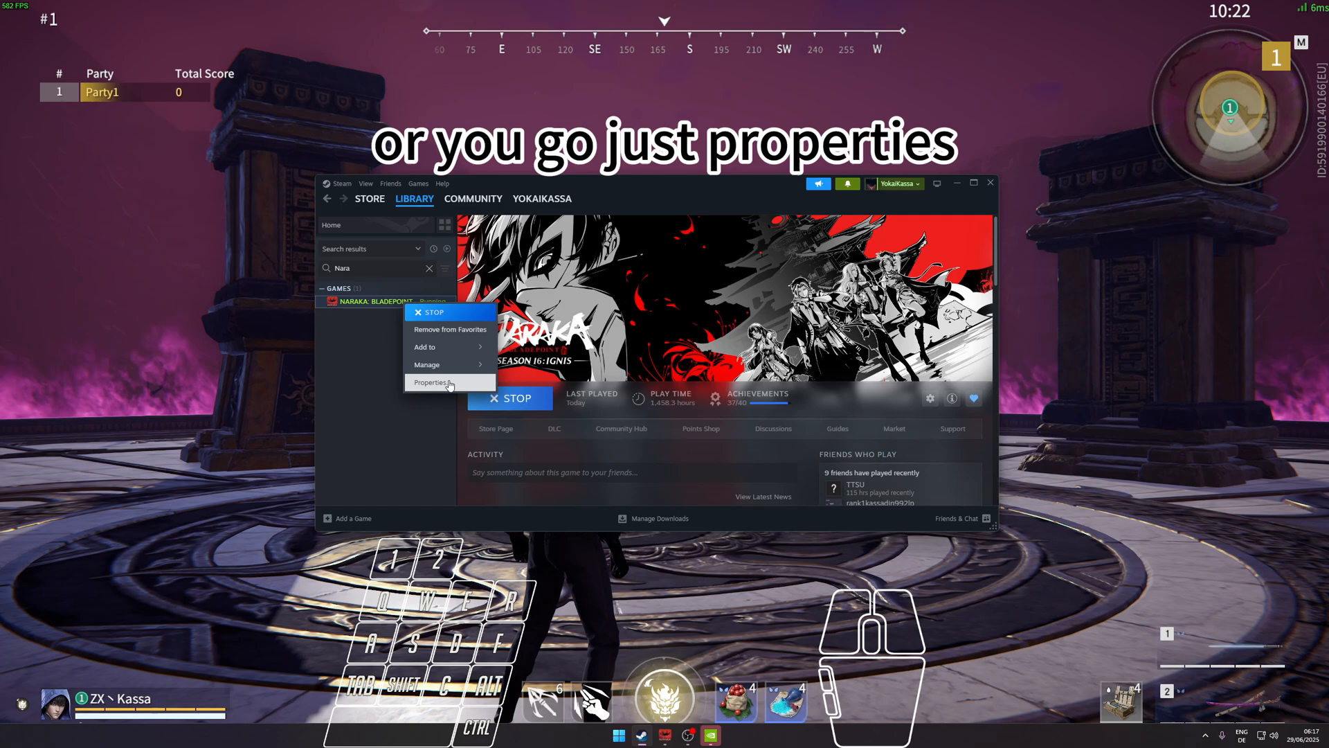
pyautogui.click(430, 382)
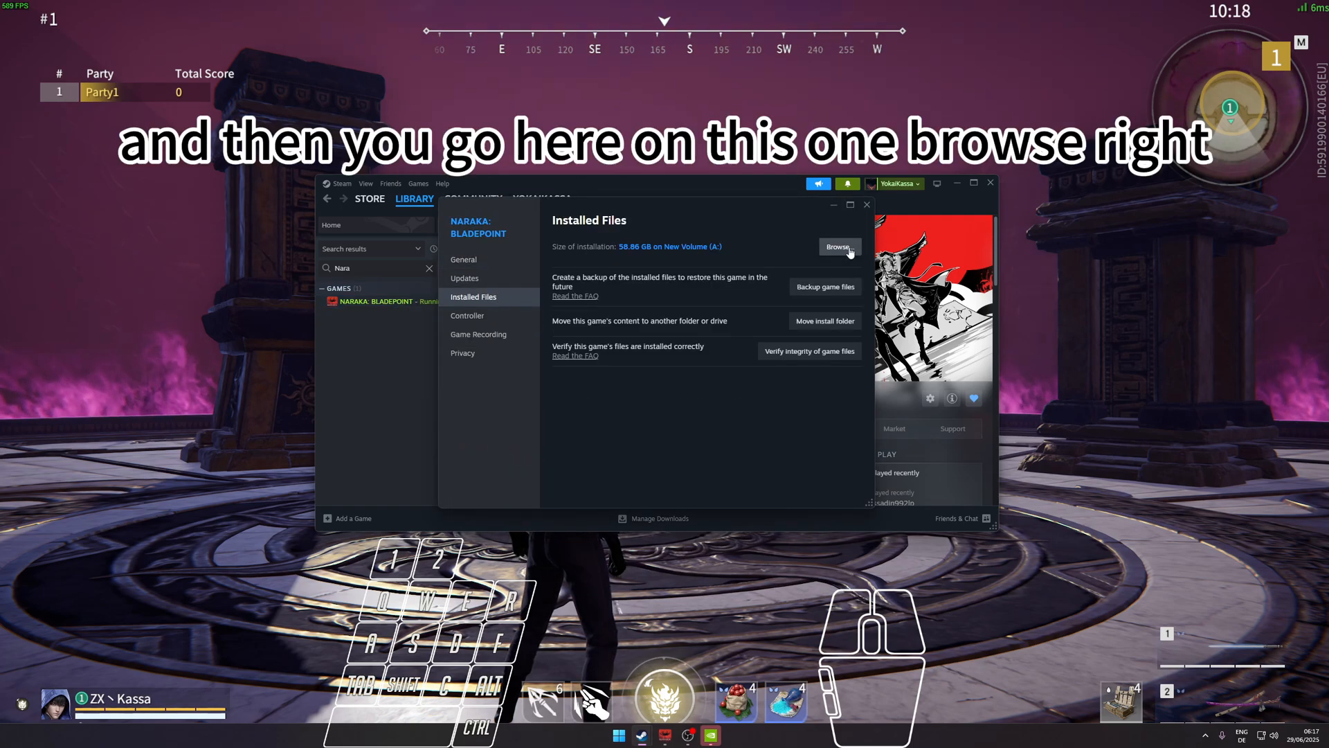
pyautogui.click(839, 246)
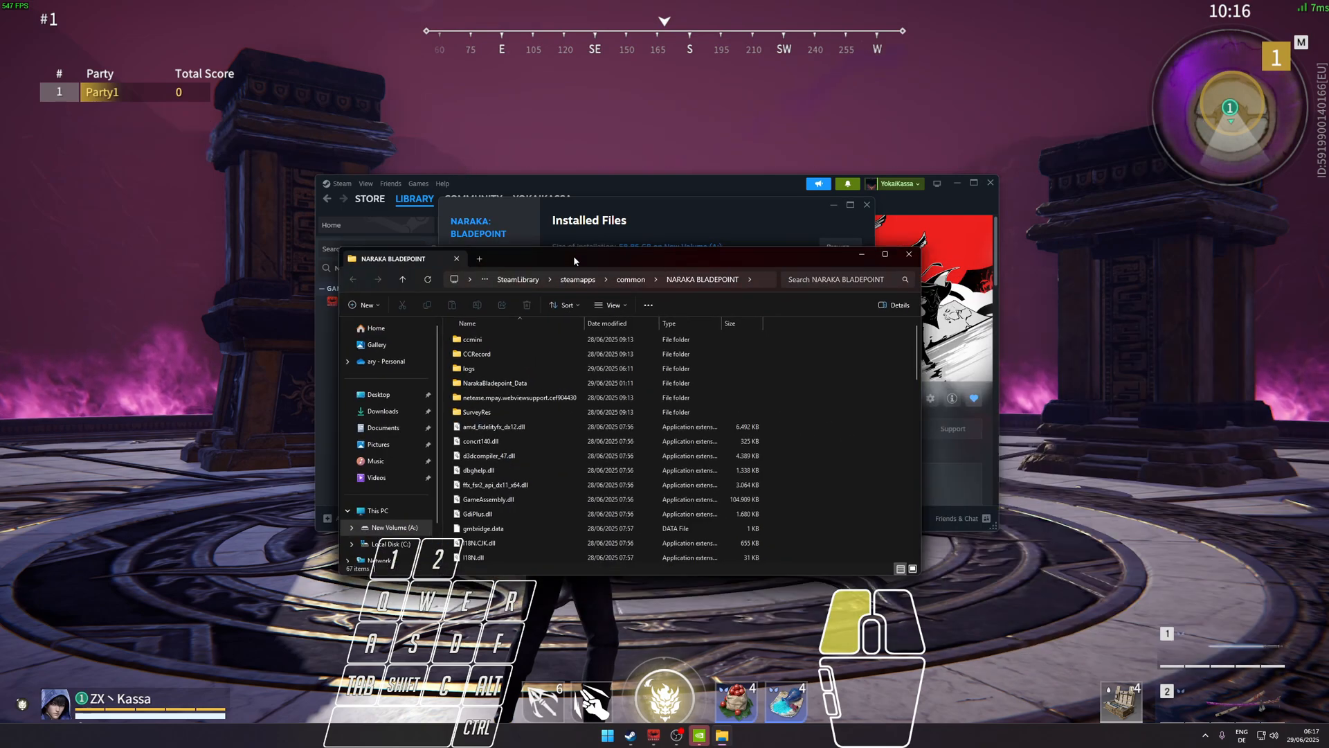
# - Maximize Explorer, enter NarakaBladepoint_Data and open boot.config in Notepad
pyautogui.click(884, 255)
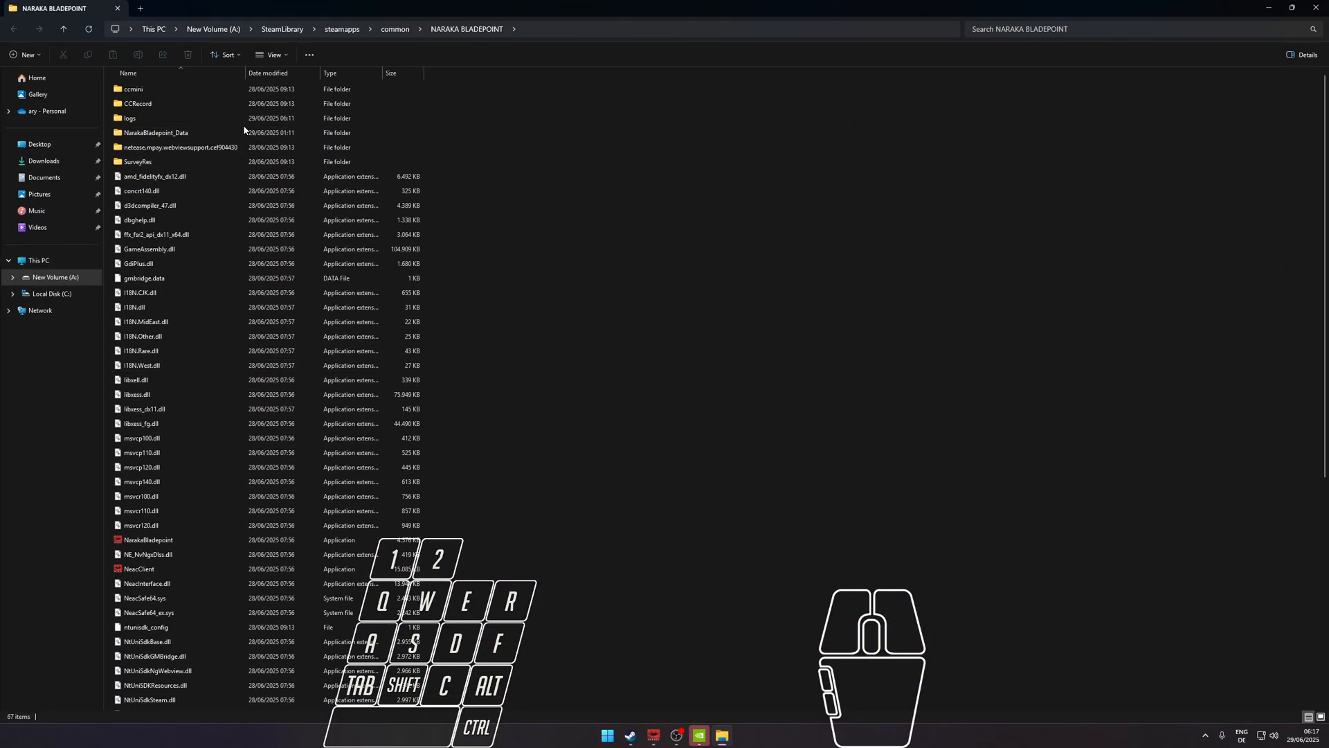
pyautogui.click(158, 132)
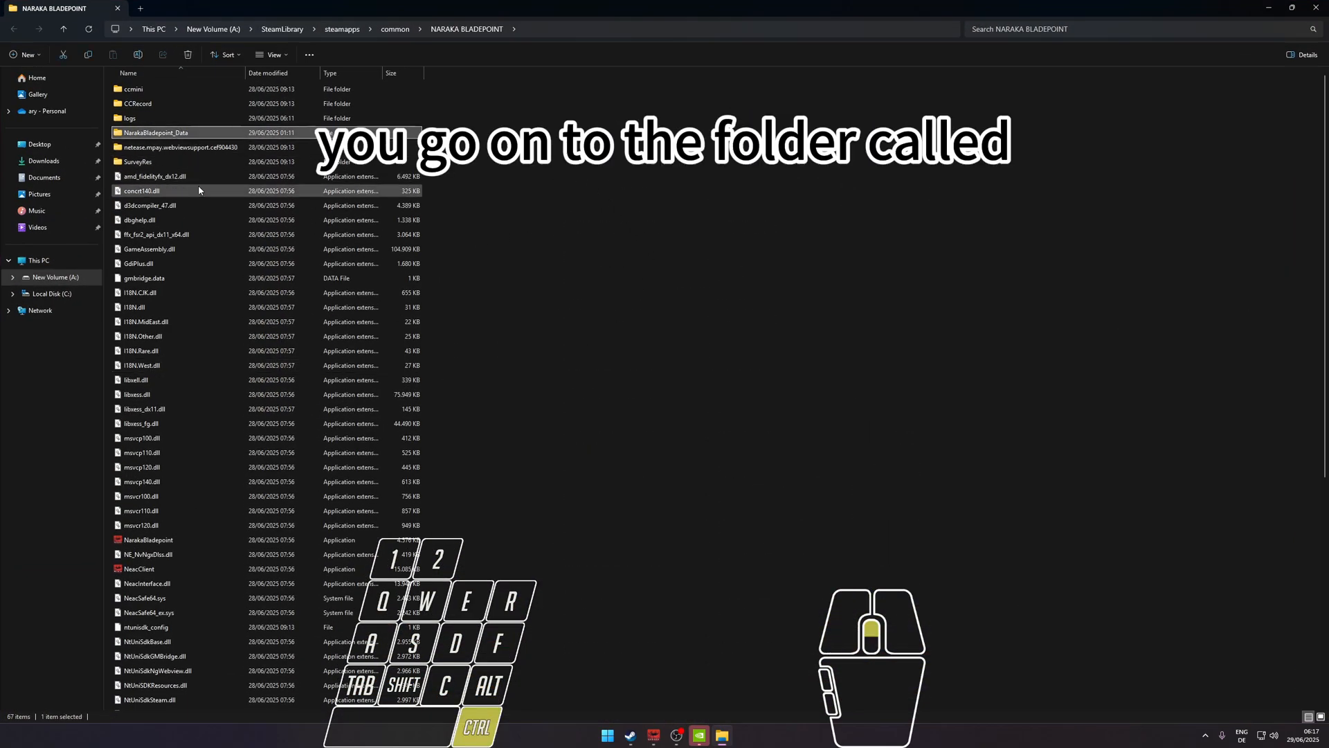
pyautogui.doubleClick(155, 132)
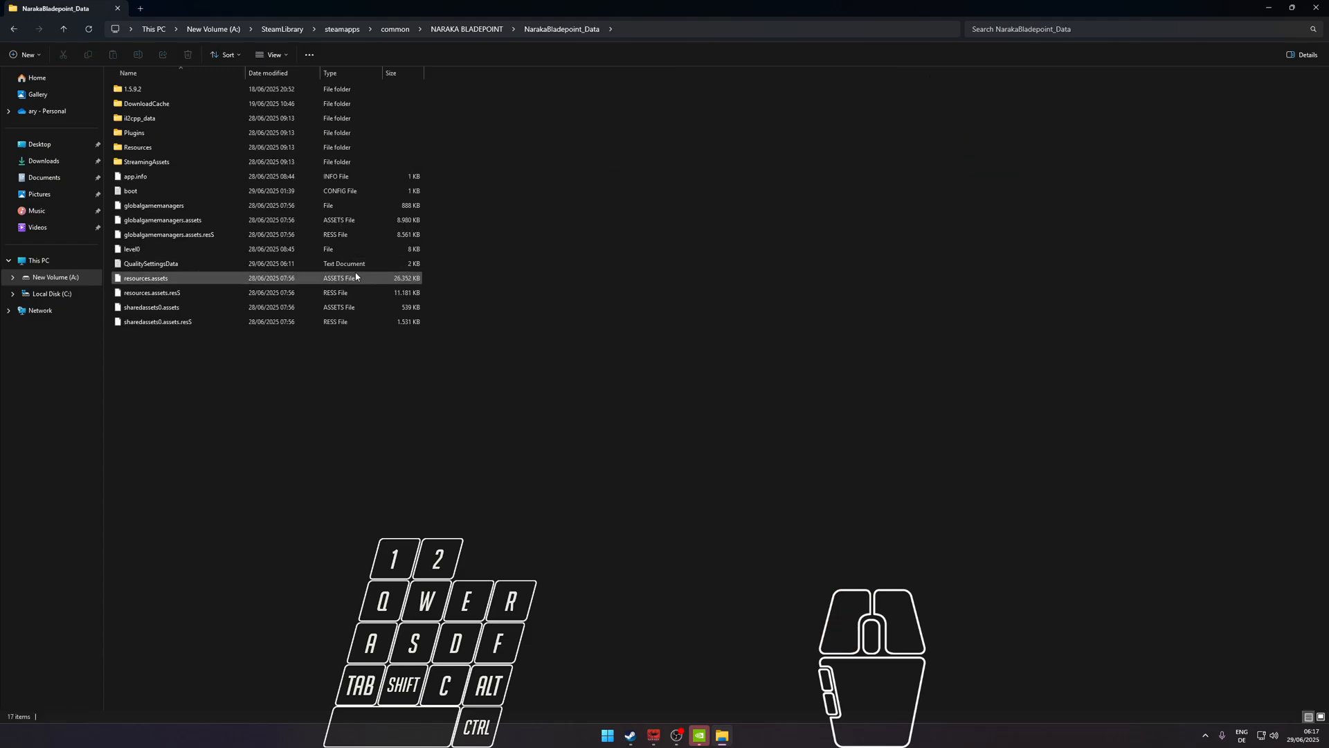
pyautogui.click(131, 190)
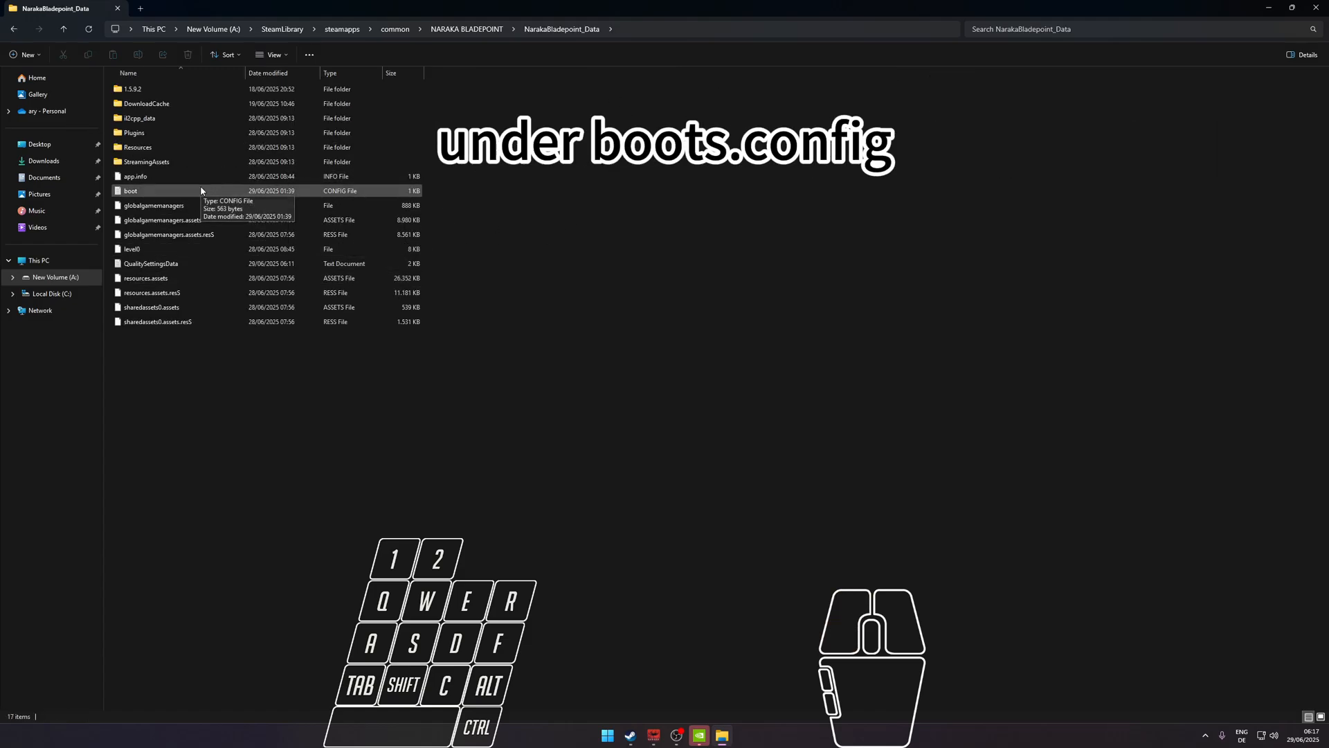
pyautogui.doubleClick(130, 190)
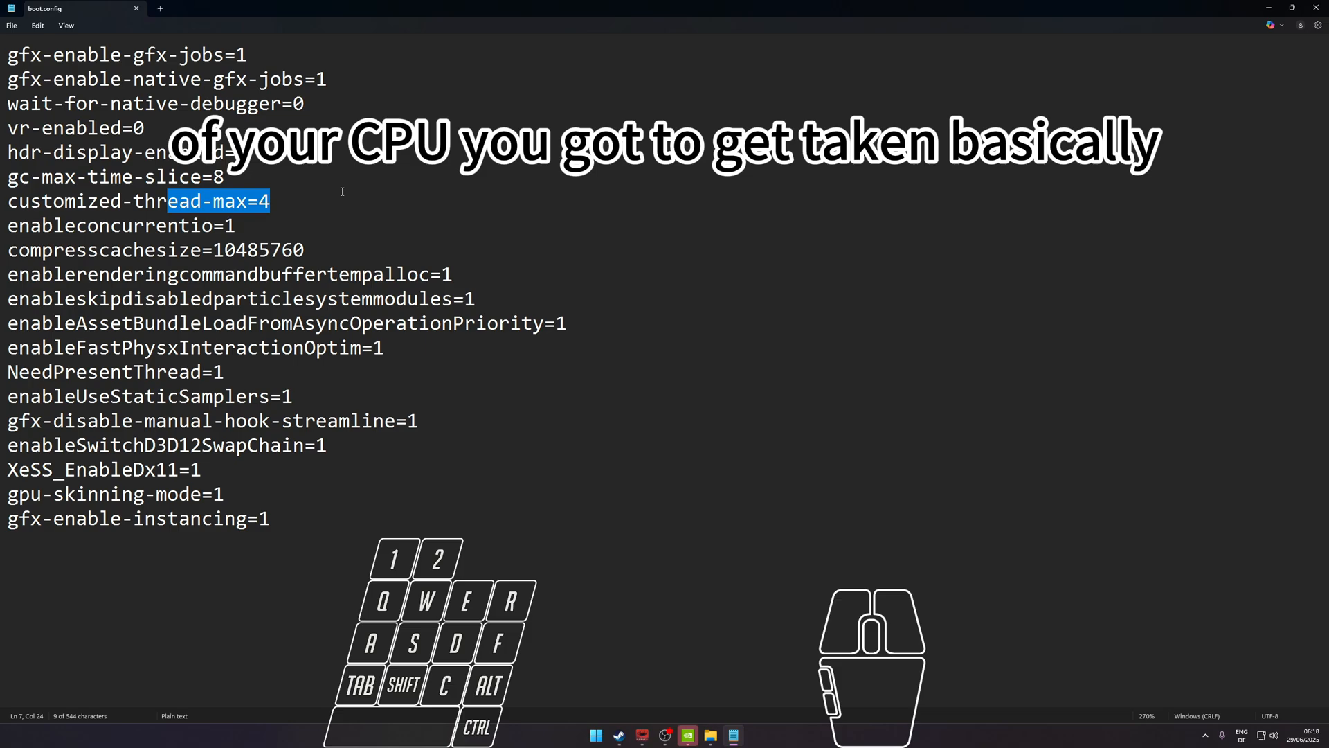
# - Edit boot.config with the tweak lines and customized-thread-max=4, selecting the text
pyautogui.click(208, 212)
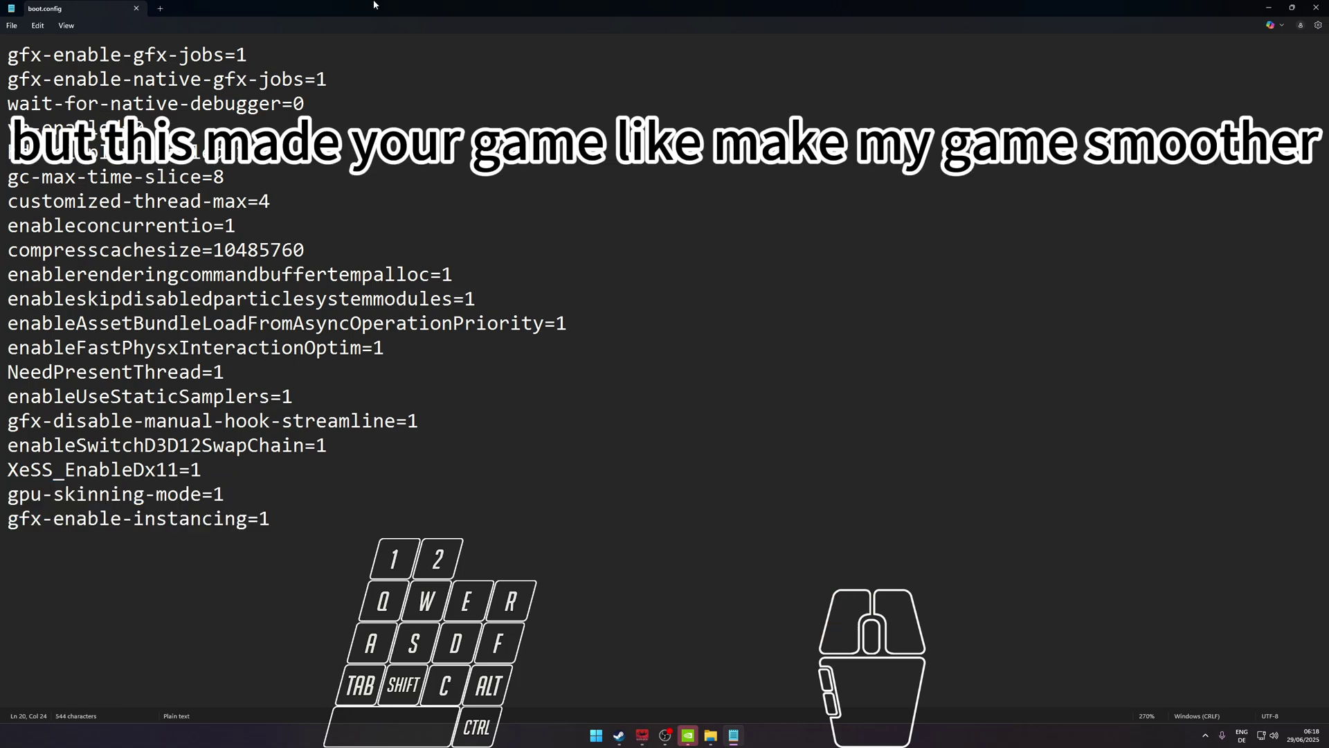
pyautogui.moveTo(9, 494); pyautogui.dragTo(272, 518)
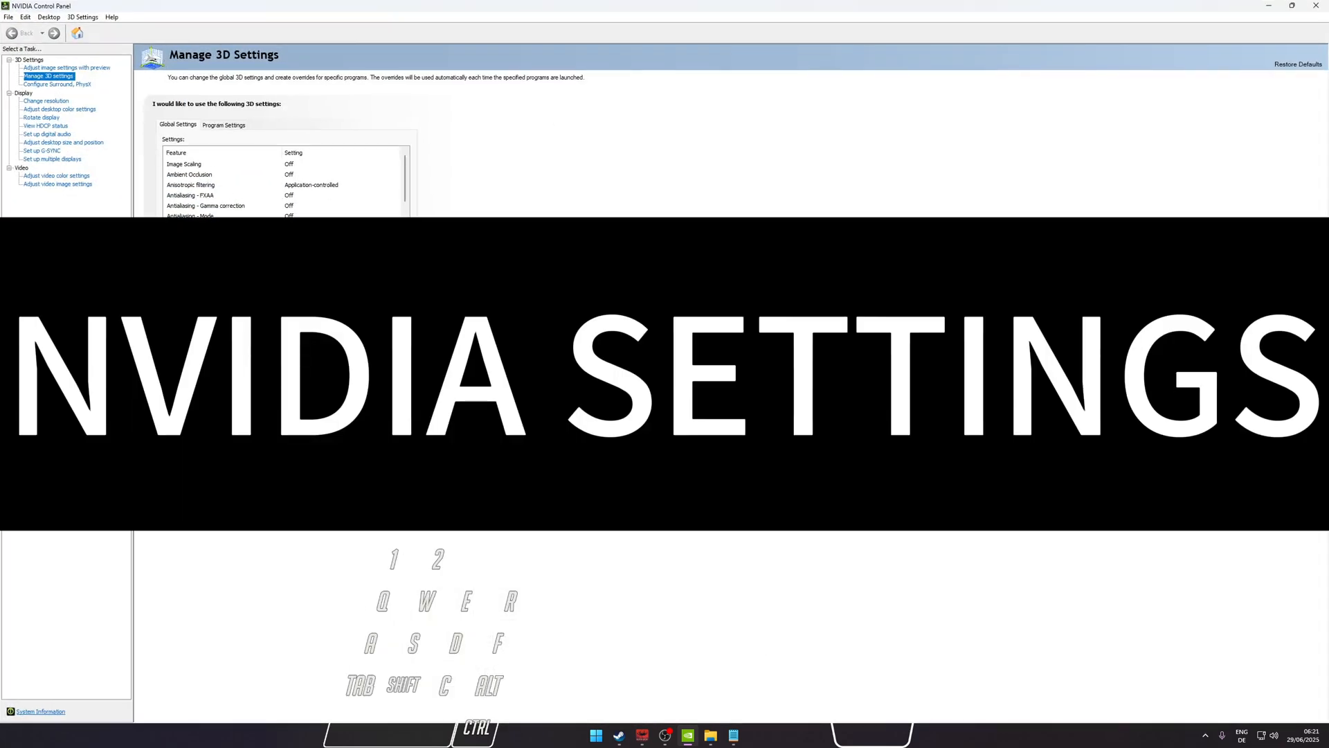
# - Choose NARAKA: BLADEPOINT in the Program Settings dropdown of Manage 3D Settings
pyautogui.click(223, 124)
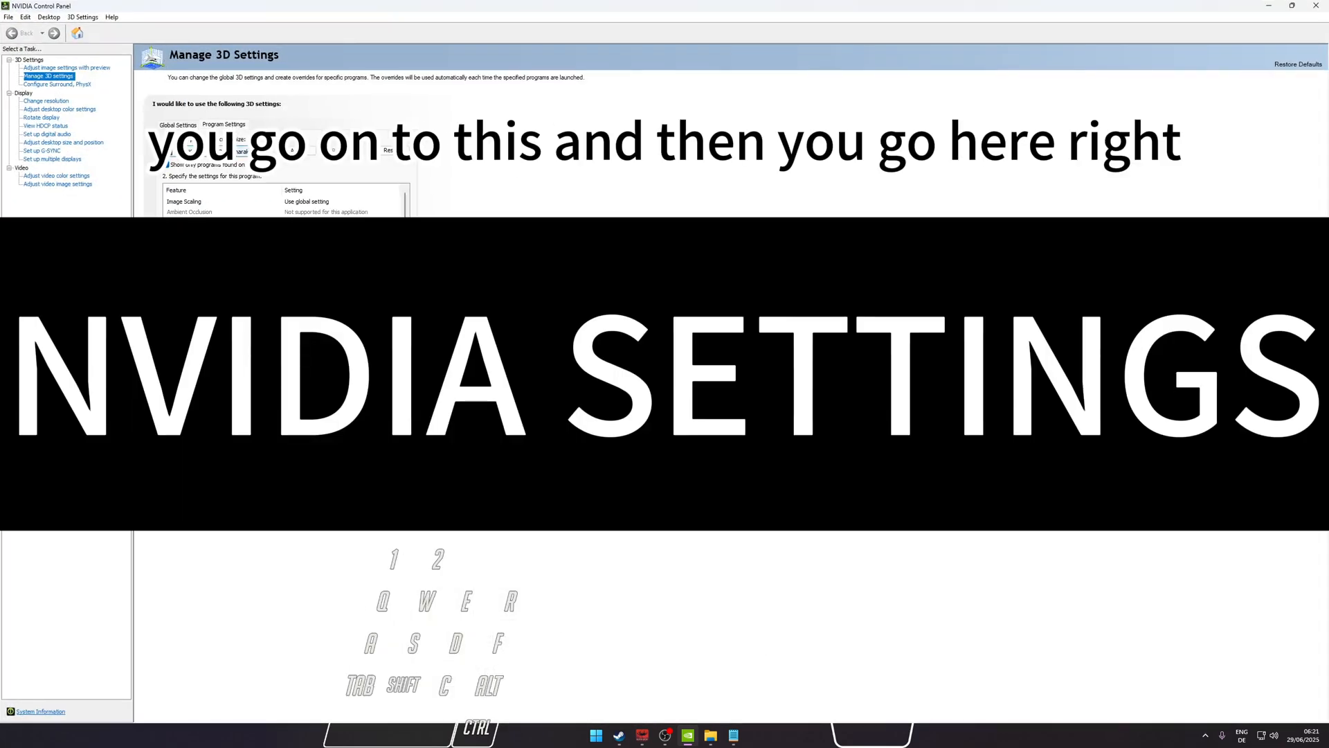
pyautogui.click(254, 151)
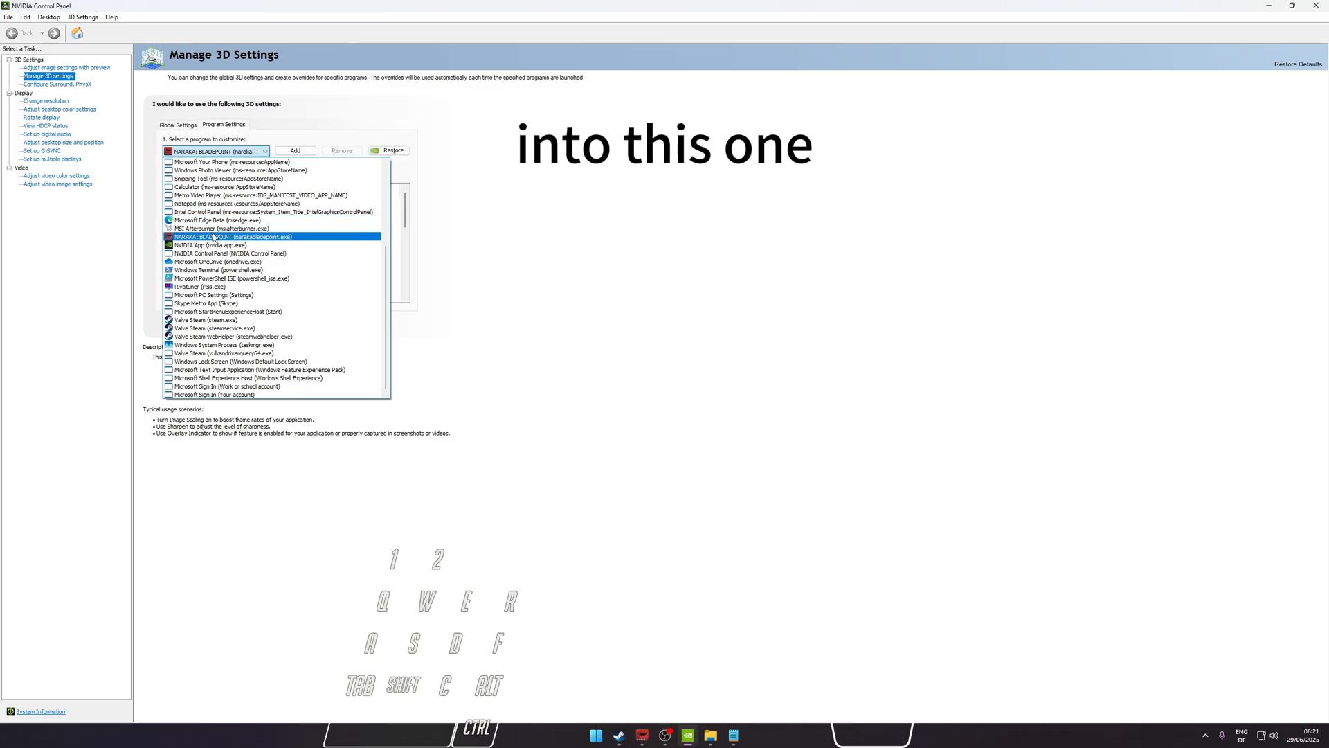
pyautogui.click(236, 236)
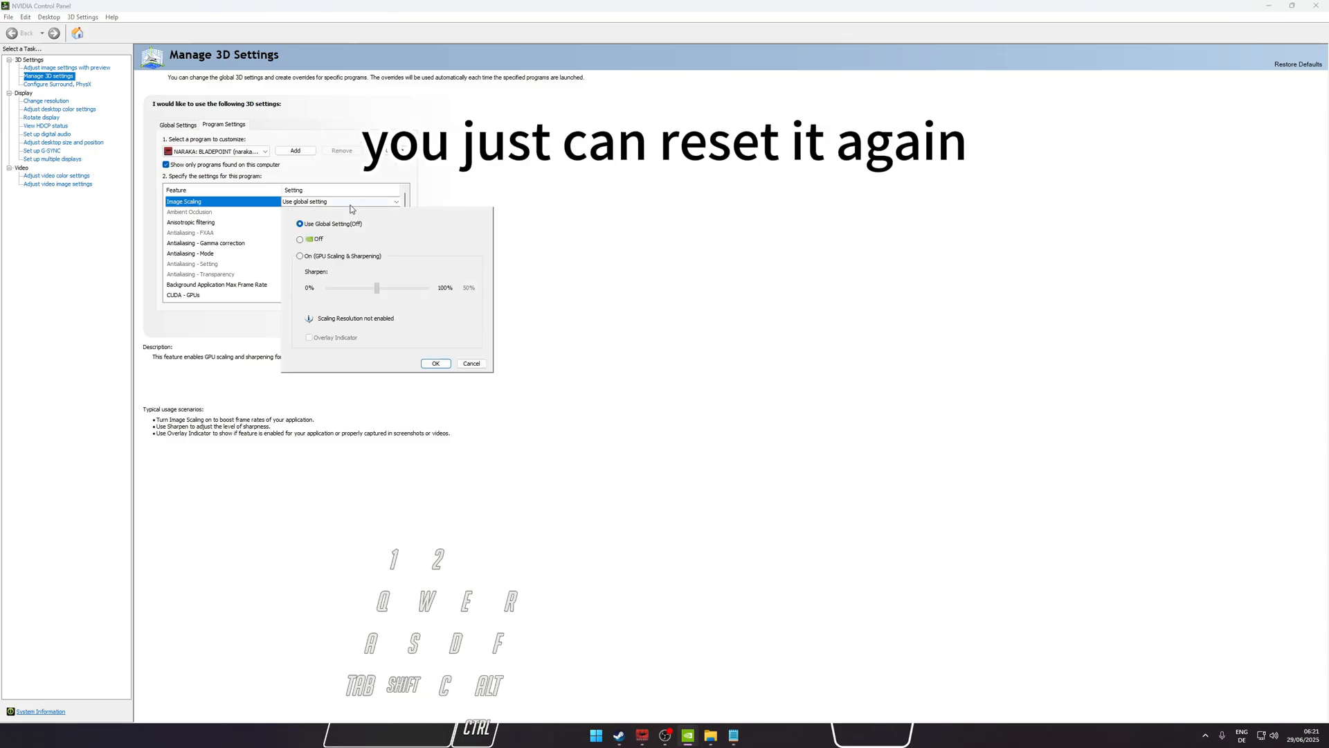
# - Set Image Scaling, Antialiasing Mode and Background Application Max Frame Rate to Off
pyautogui.click(300, 239)
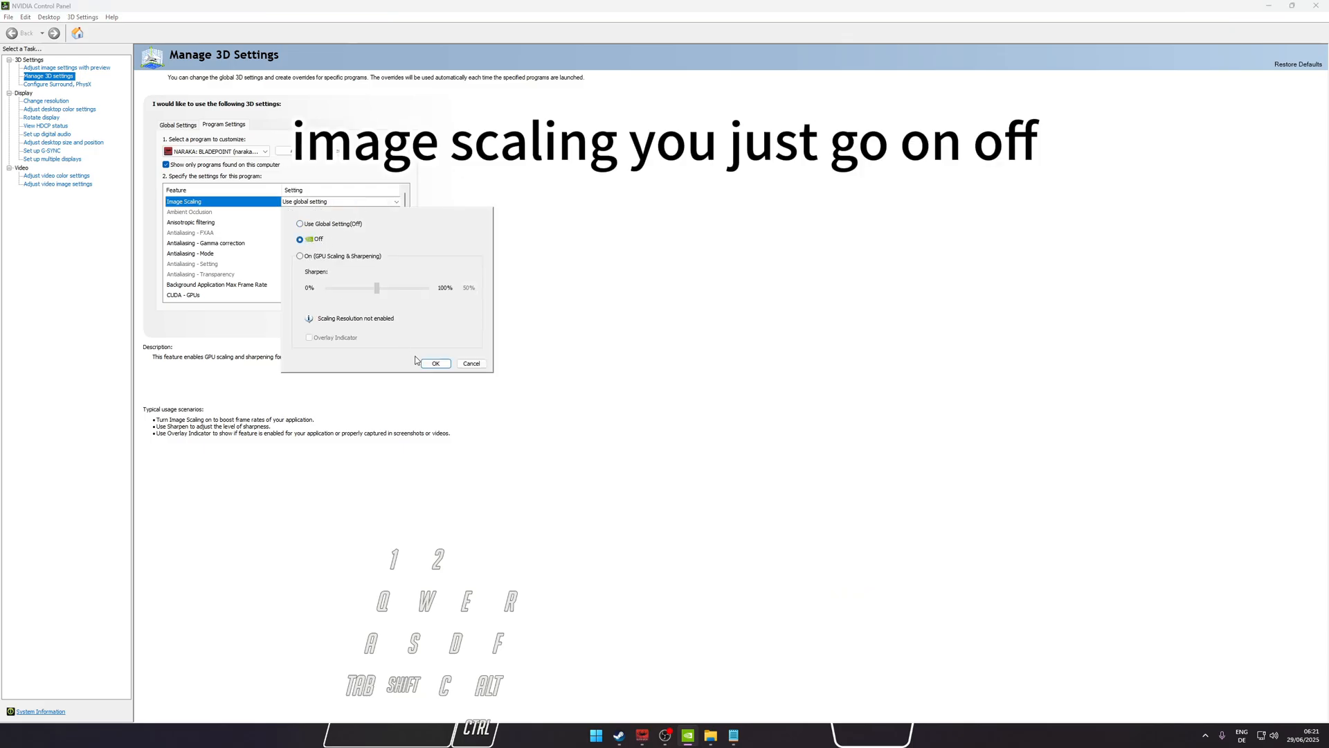
pyautogui.click(435, 364)
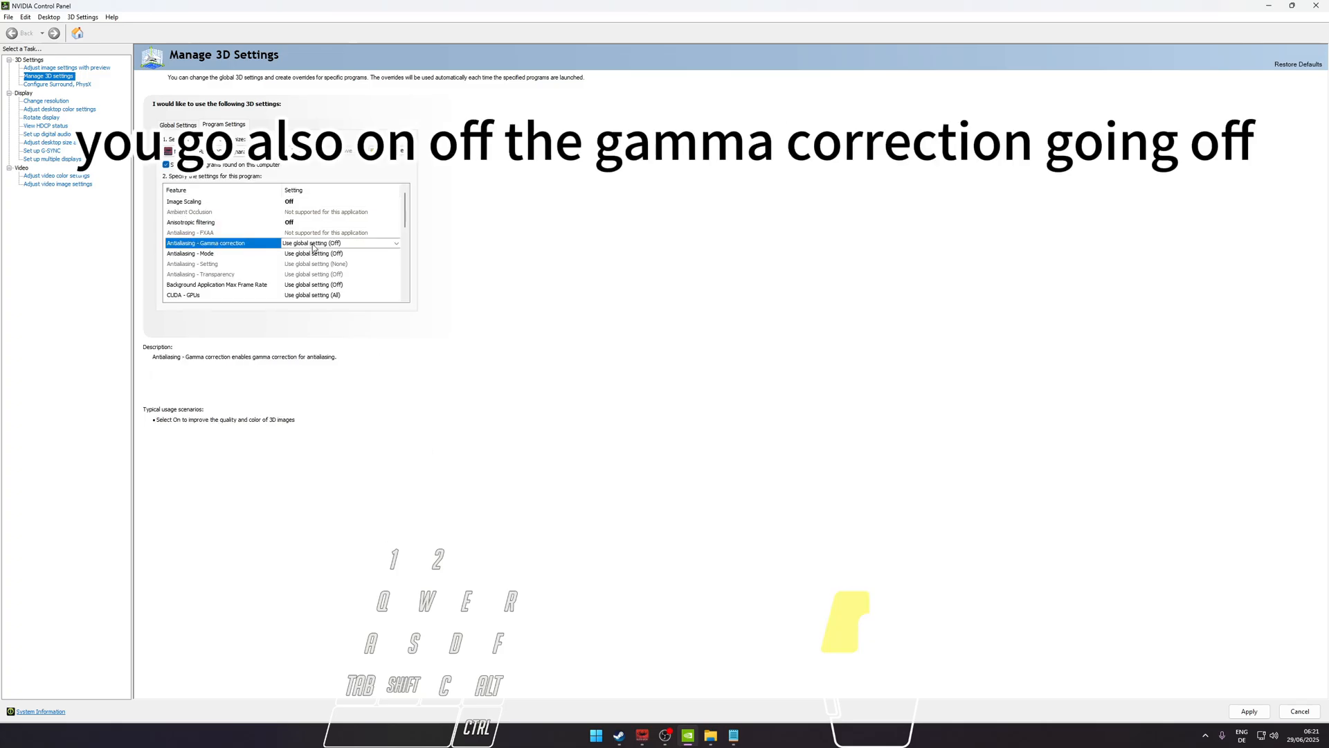
pyautogui.click(395, 253)
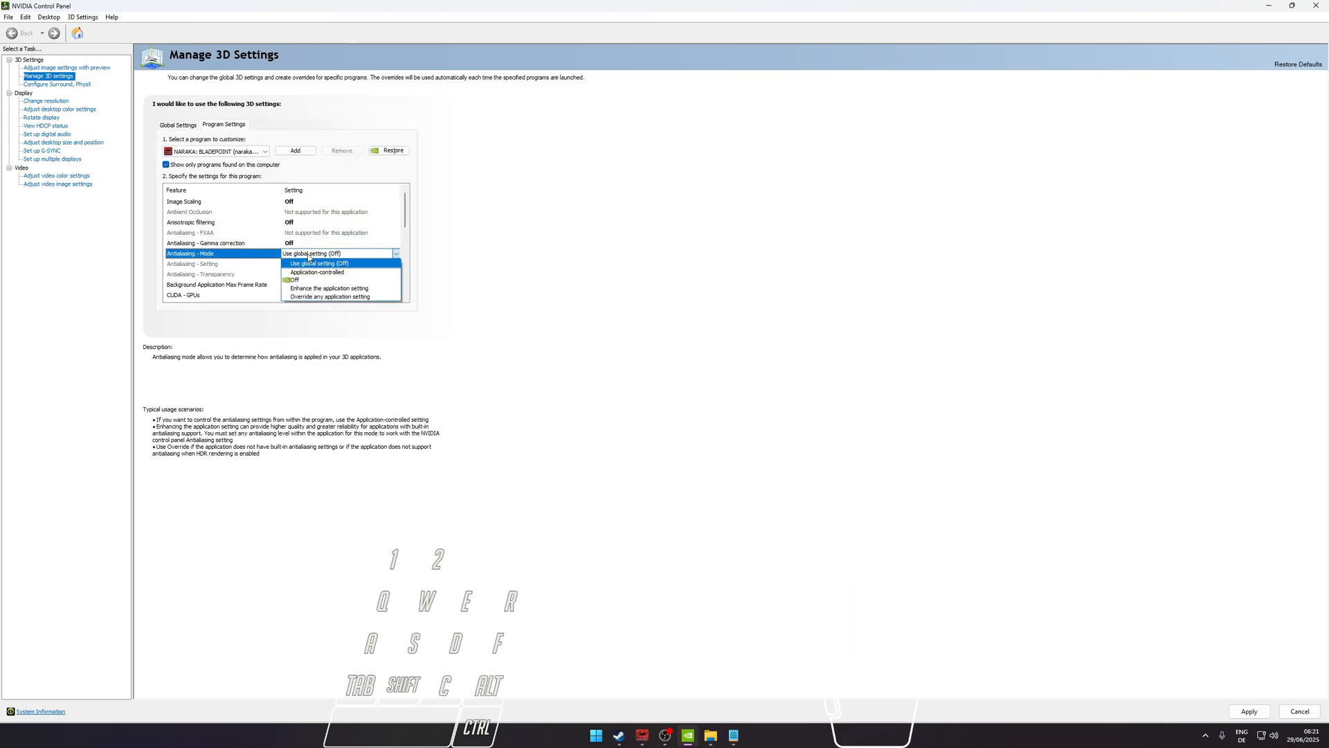
pyautogui.click(293, 279)
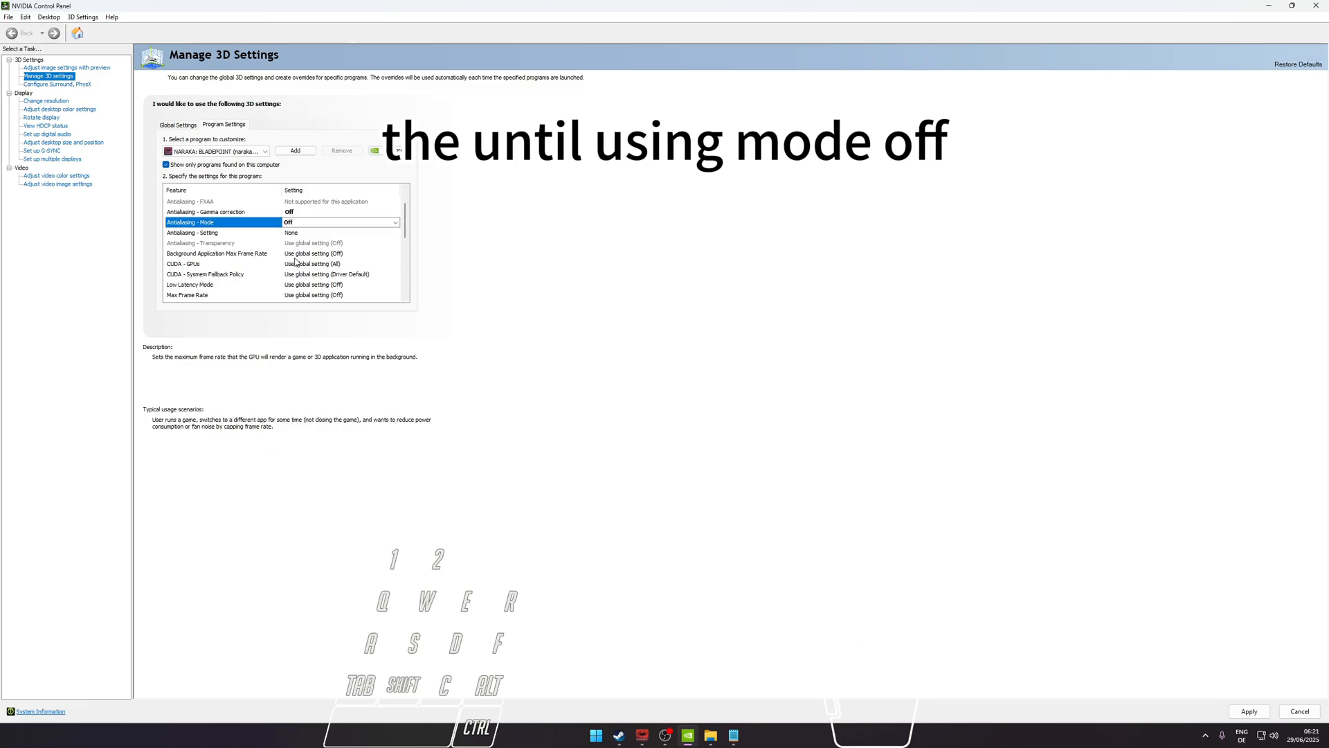
pyautogui.click(216, 253)
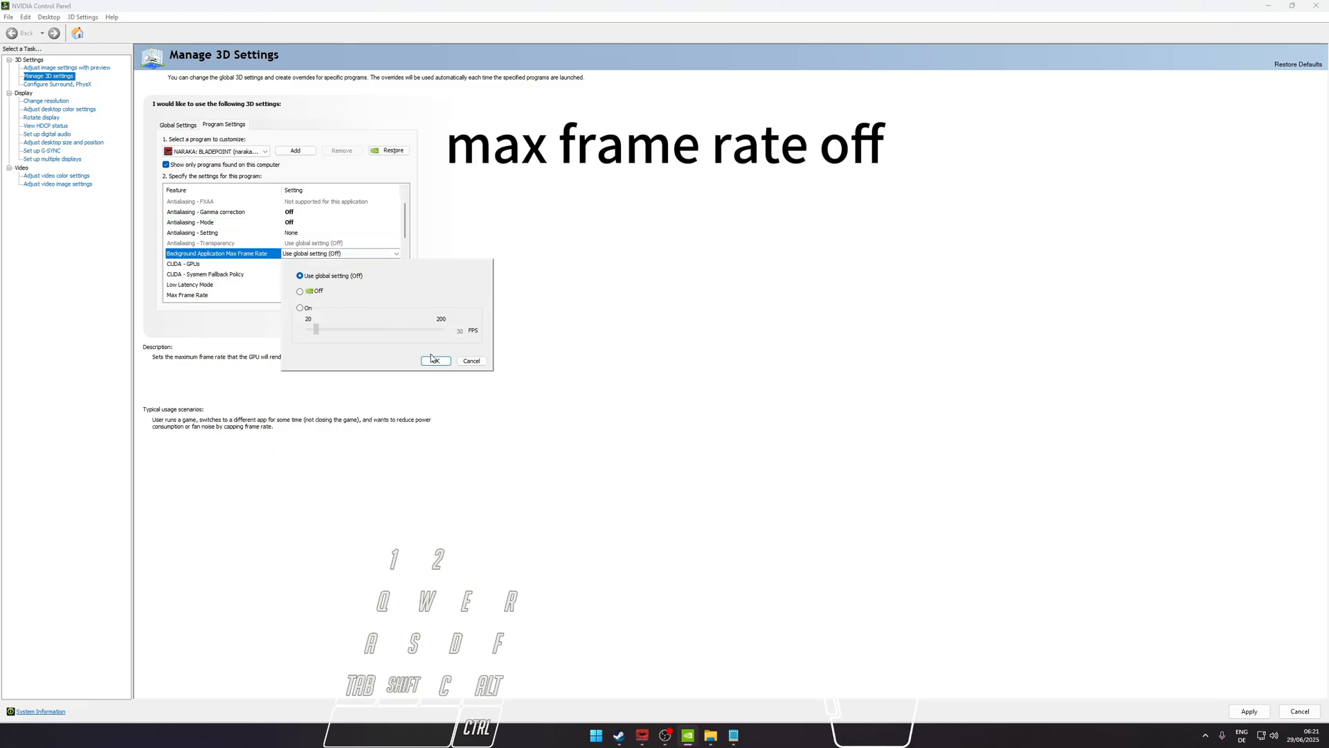
pyautogui.click(300, 291)
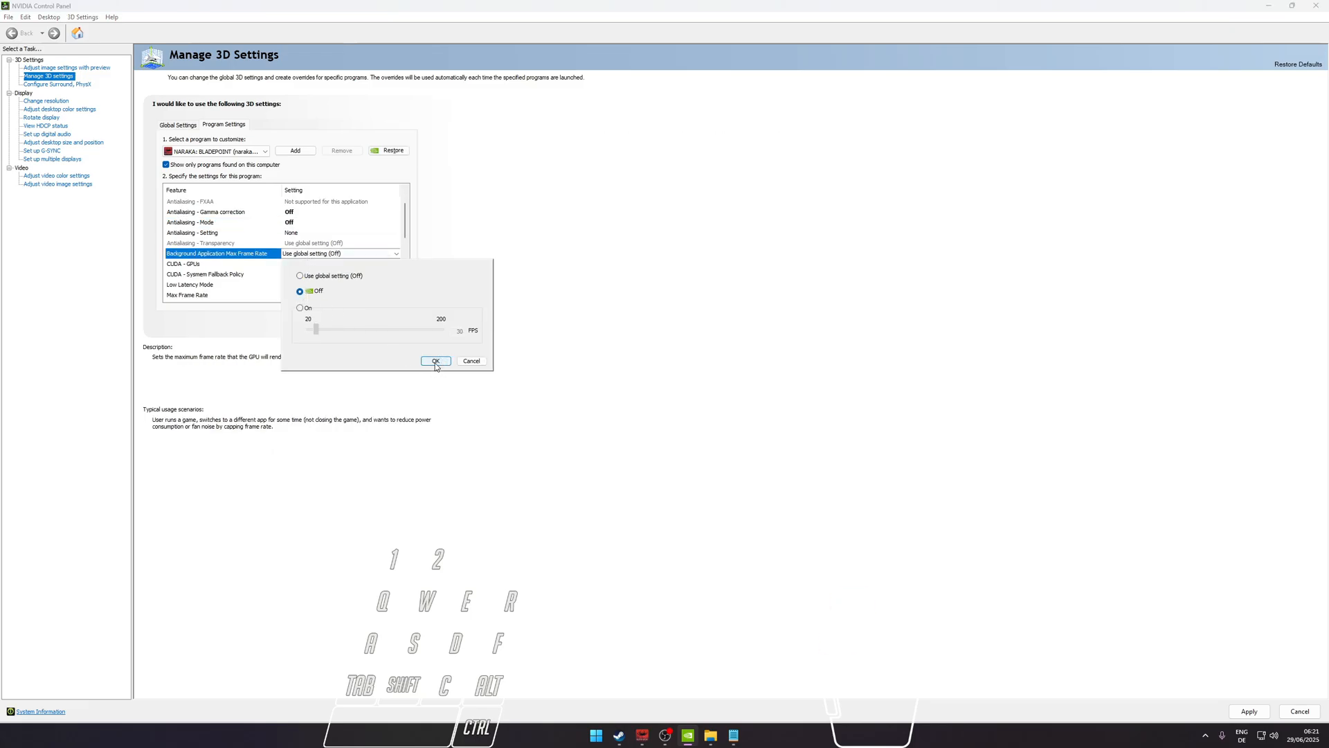
pyautogui.click(435, 360)
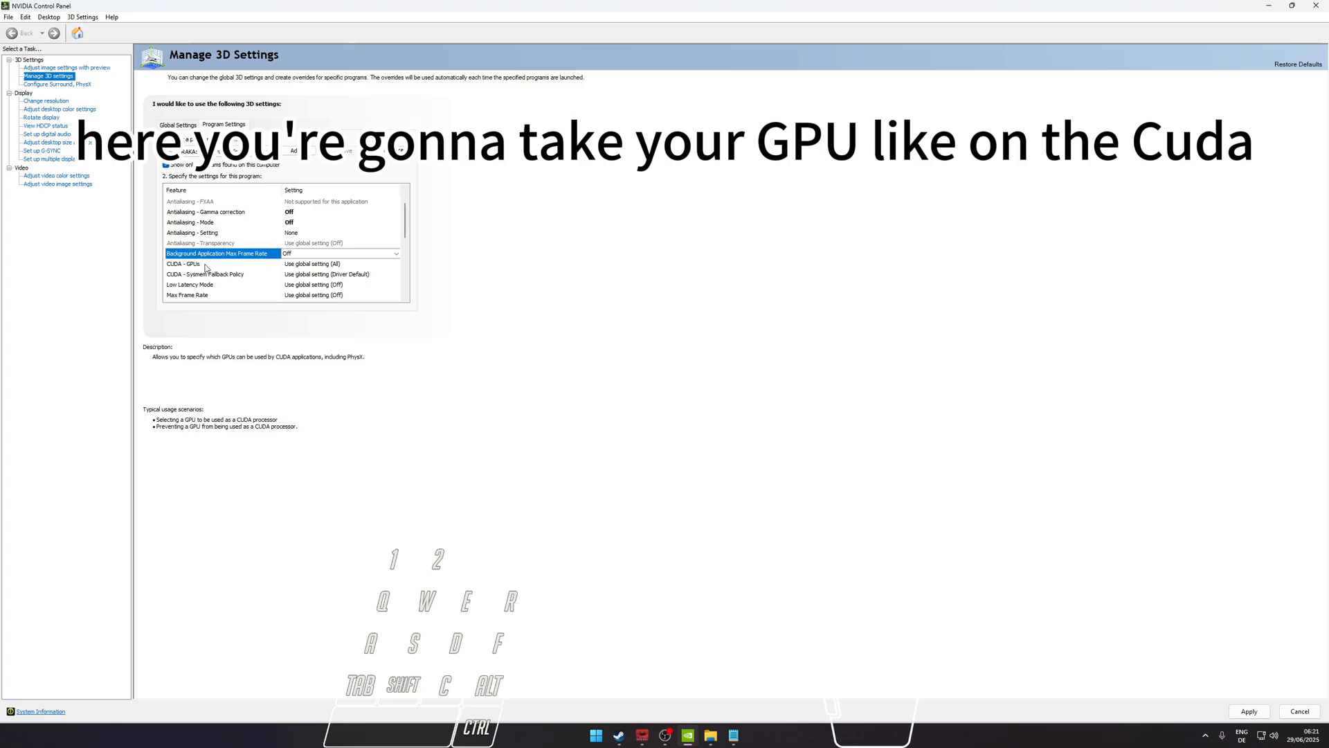
# - Set CUDA fallback Driver Default, Max Frame Rate Off, Fixed Refresh, GDI Prefer performance, Power Prefer maximum performance
pyautogui.click(343, 274)
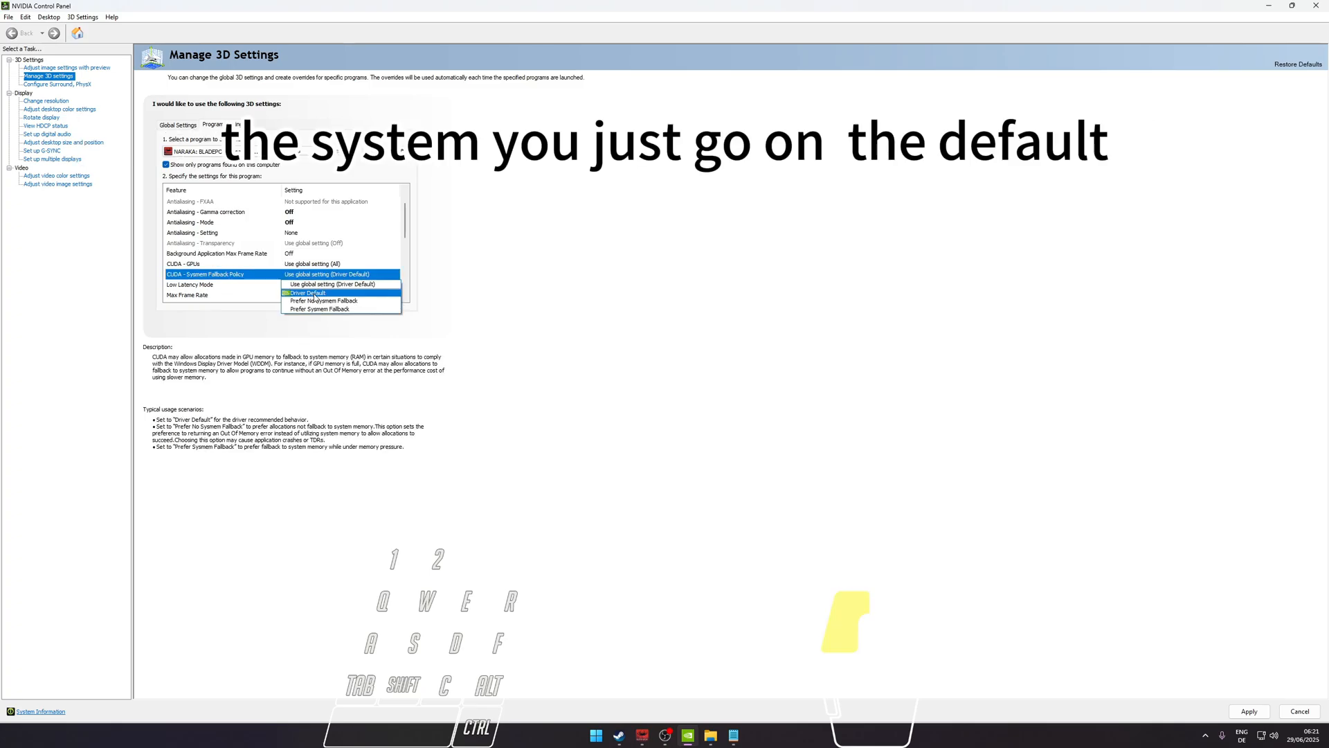
pyautogui.click(307, 292)
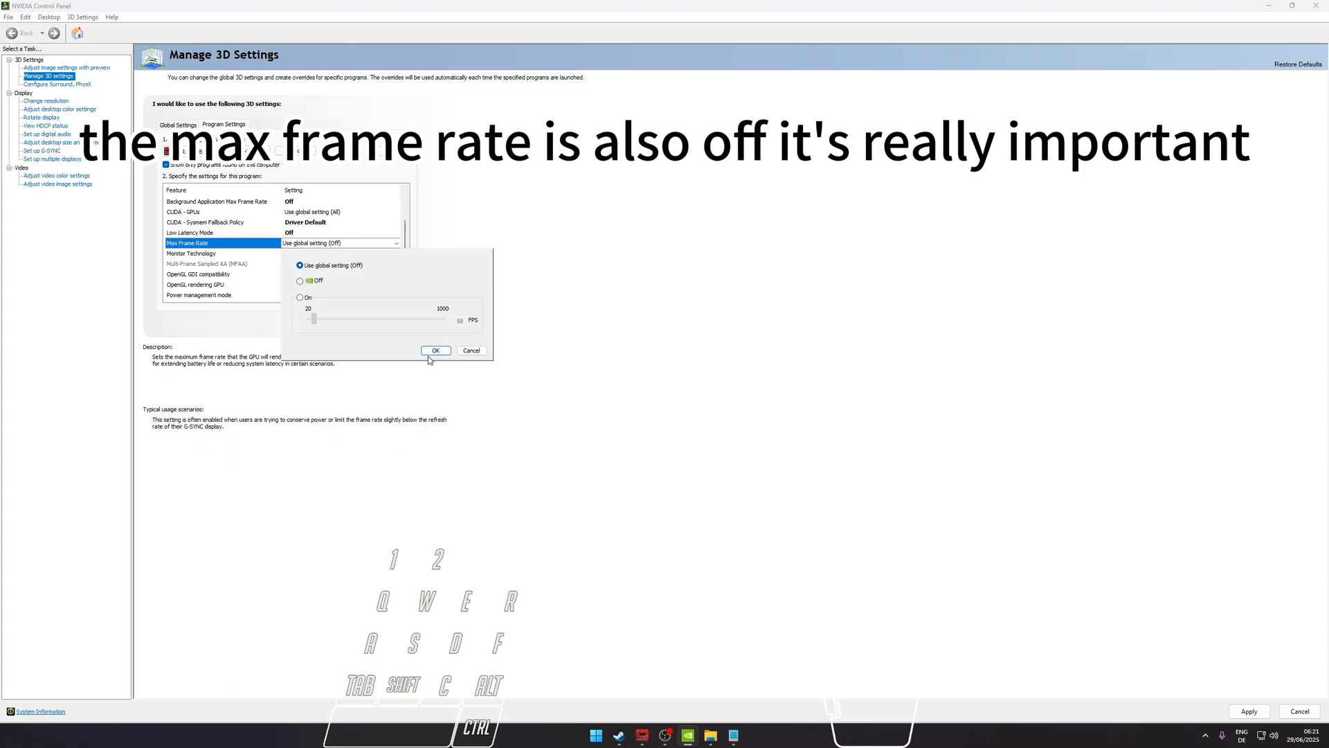
pyautogui.click(435, 350)
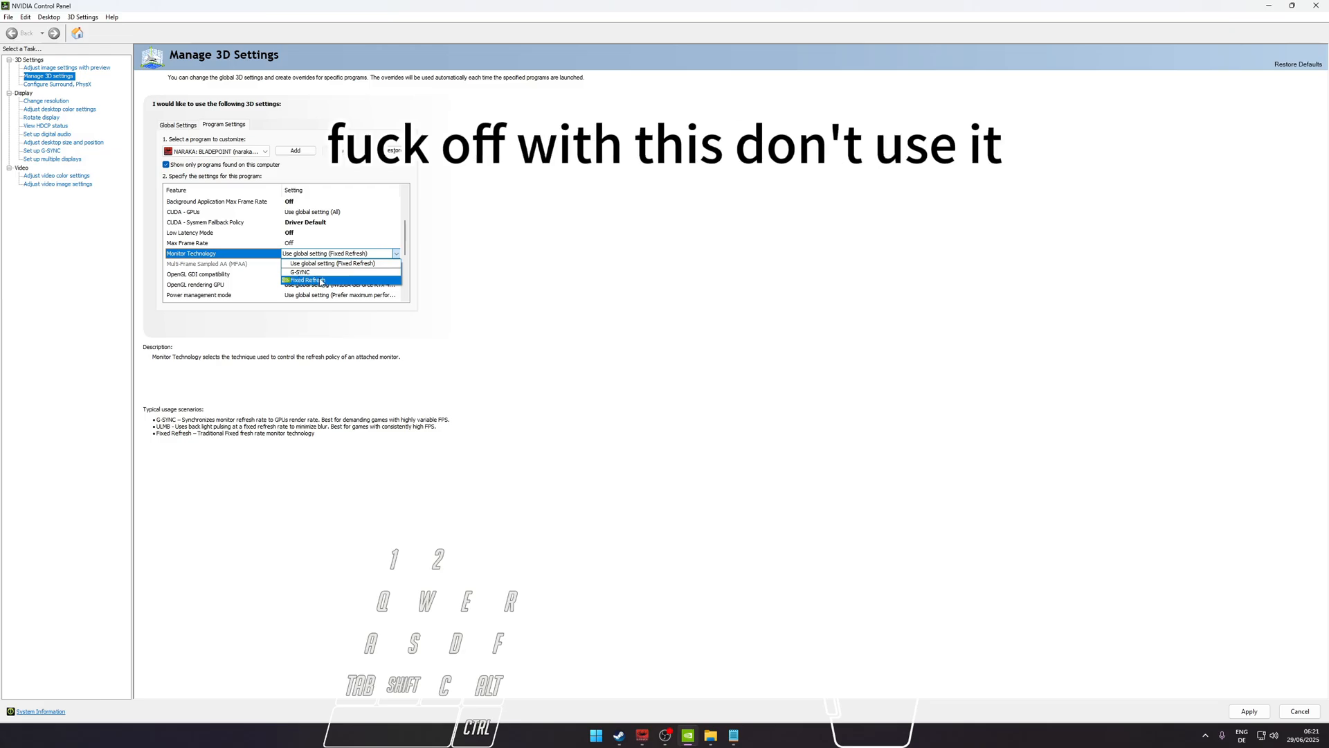
pyautogui.click(306, 280)
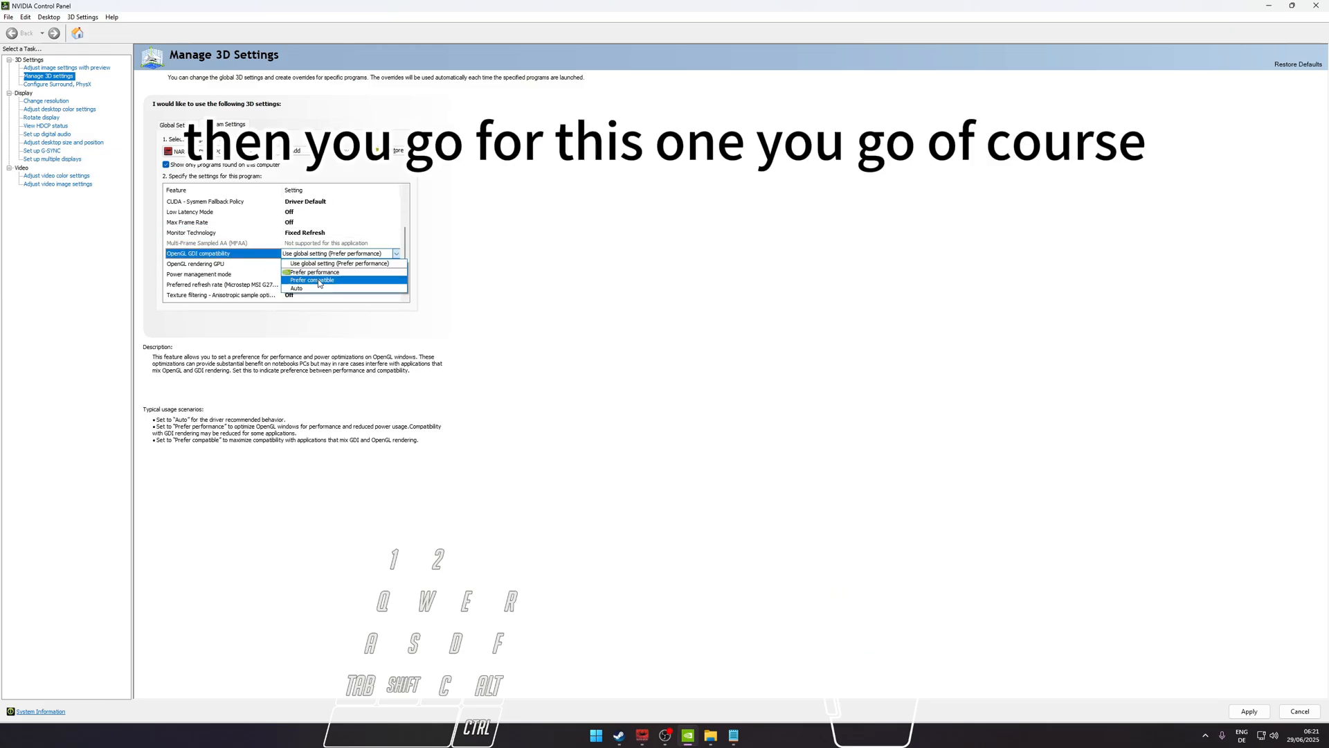
pyautogui.click(315, 272)
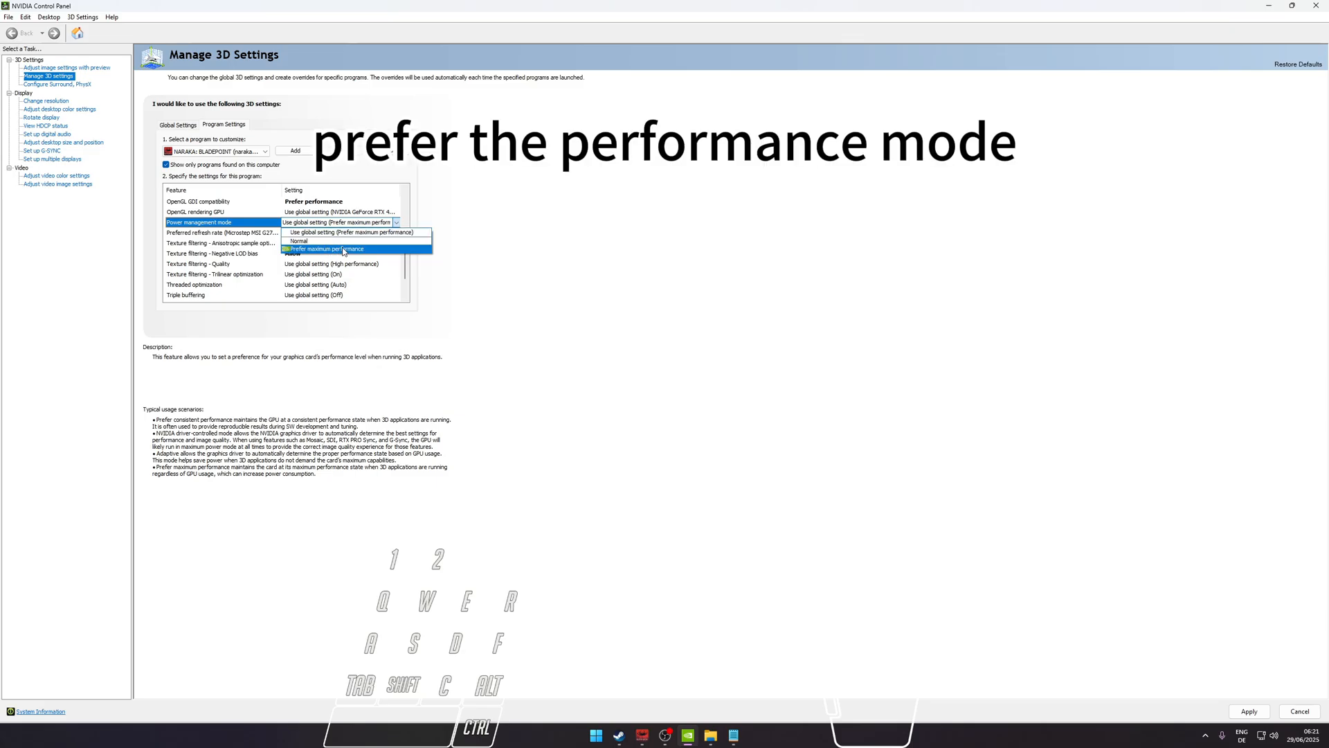
pyautogui.click(337, 249)
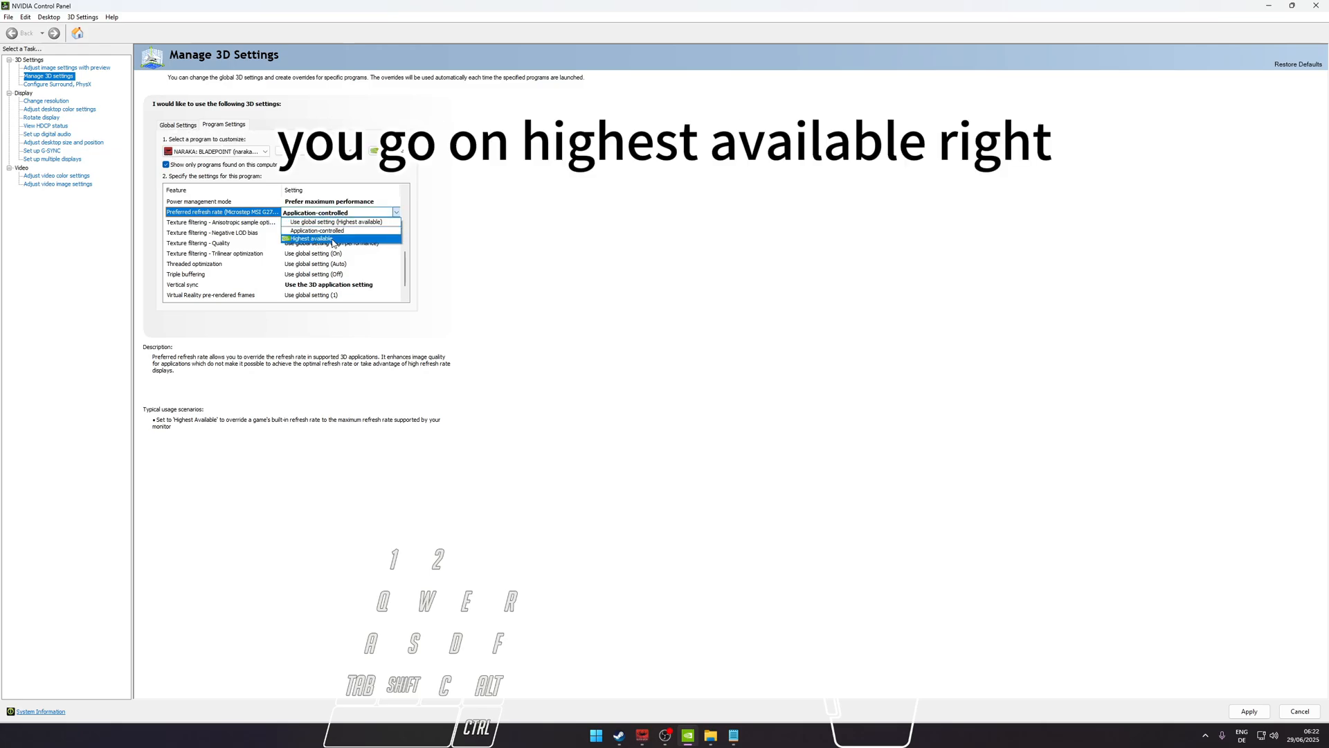
pyautogui.moveTo(310, 245)
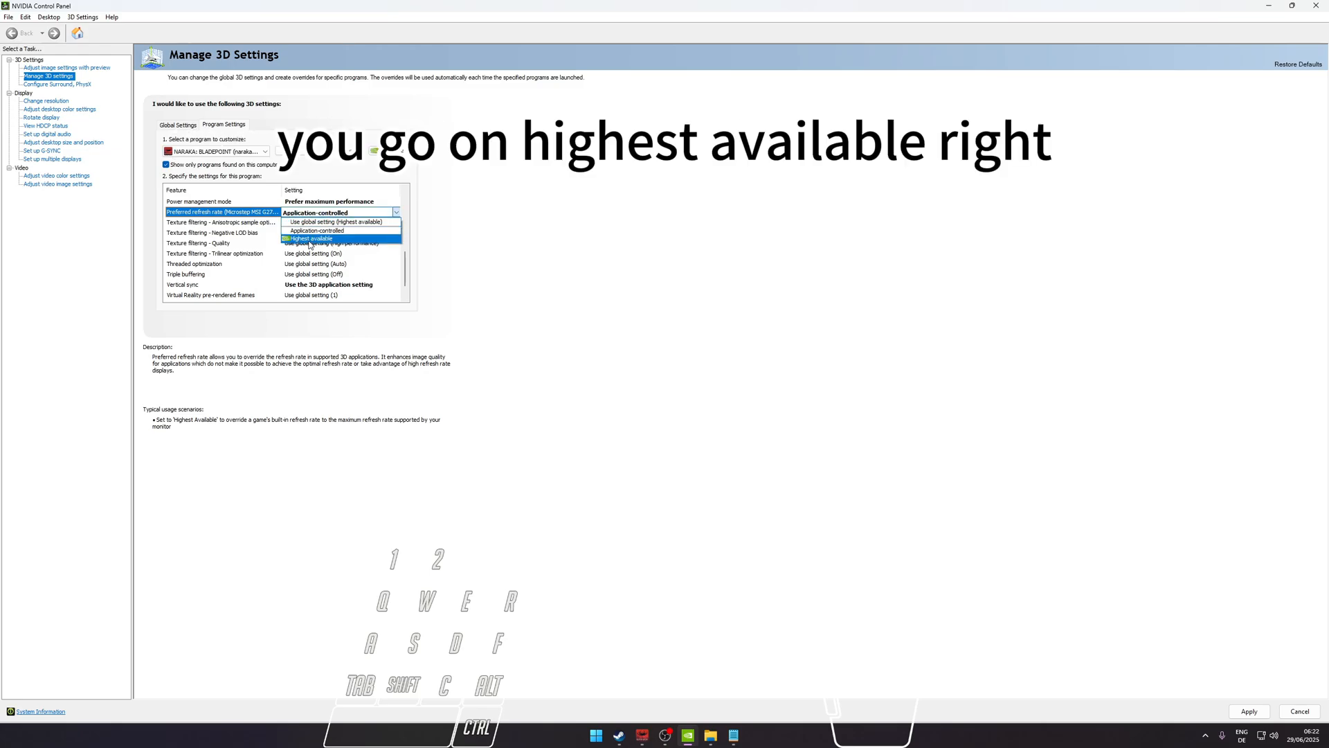
# - Set Preferred refresh rate to Highest available and Texture filtering Quality to High performance
pyautogui.click(316, 238)
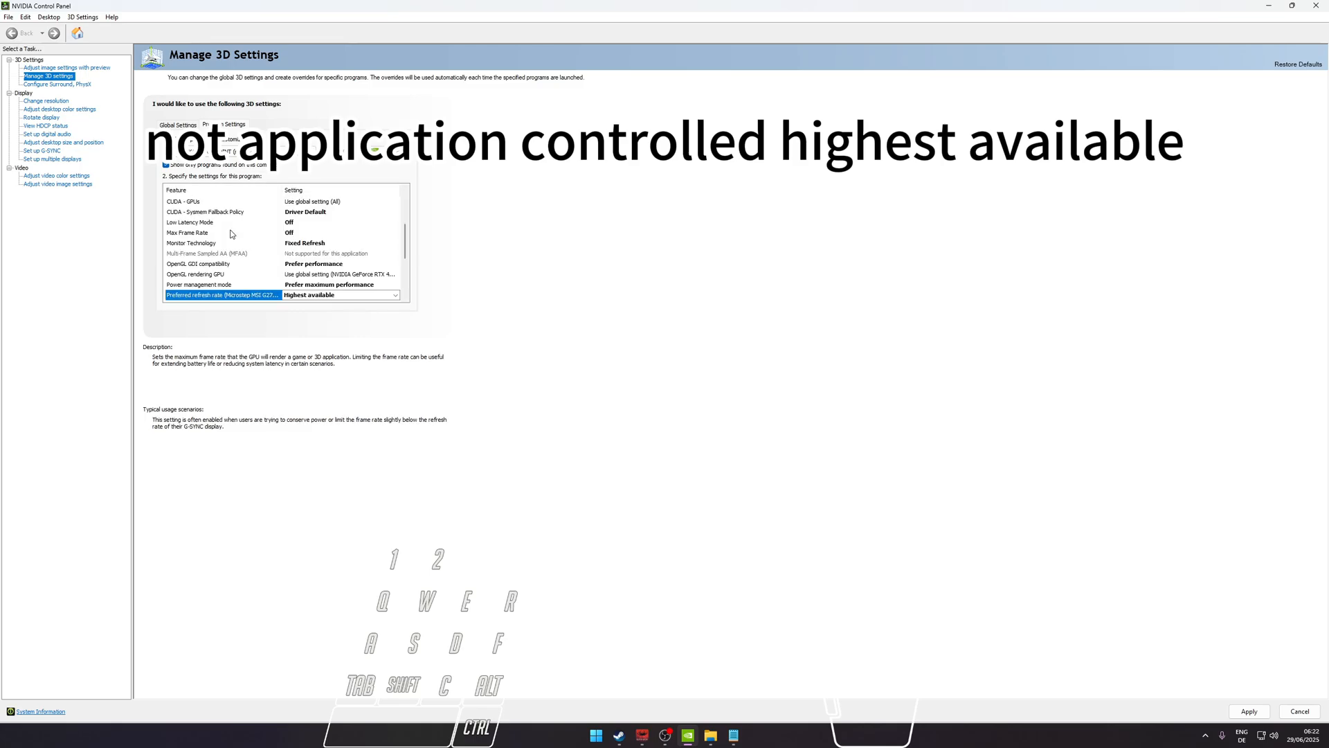
pyautogui.scroll(-3)
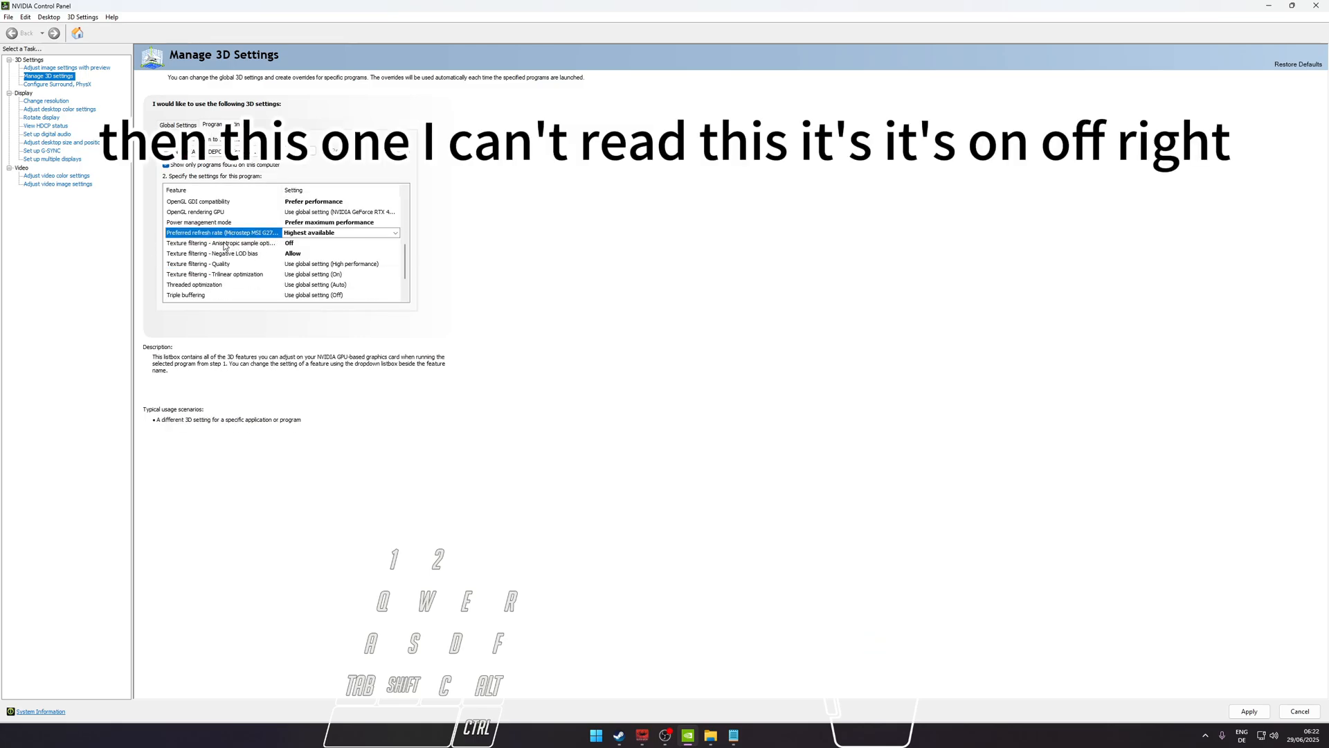
pyautogui.click(214, 242)
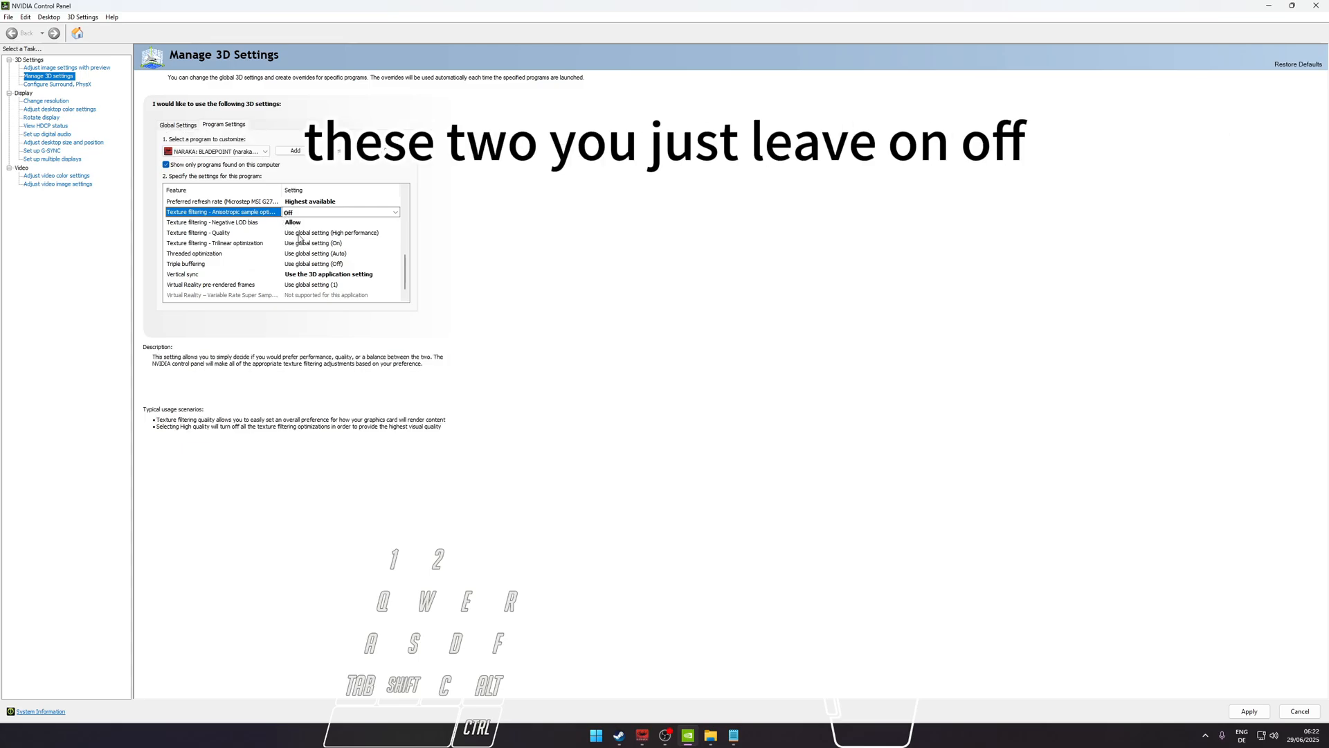
pyautogui.click(339, 232)
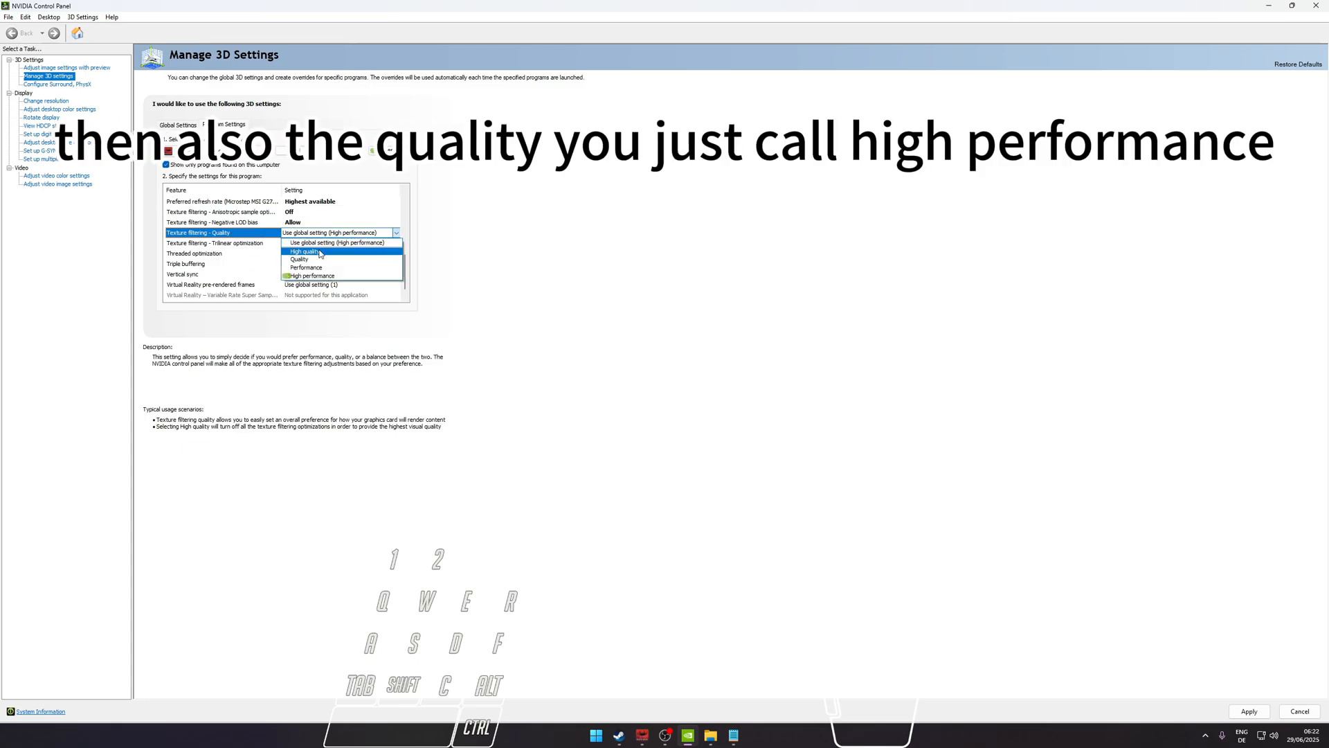
pyautogui.click(312, 275)
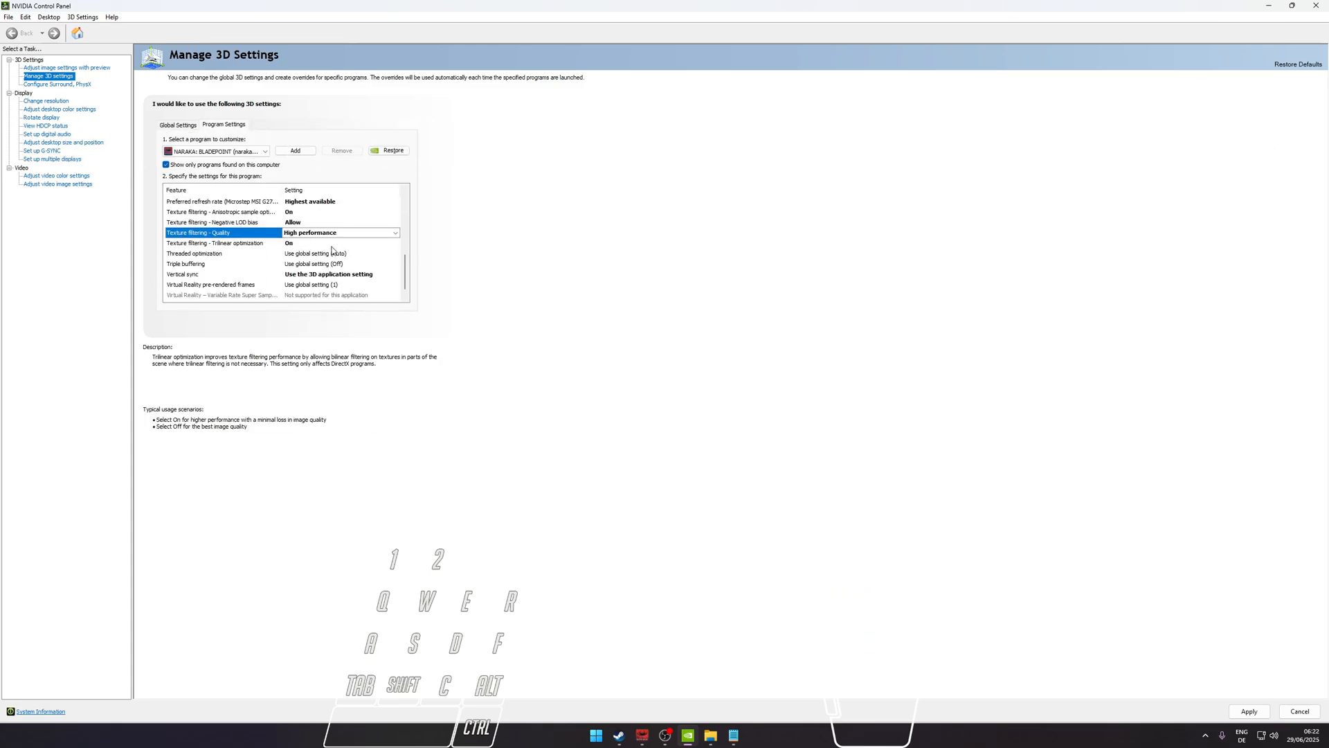
# - Set Trilinear optimization On, Triple buffering Off and Vertical sync Off
pyautogui.click(396, 243)
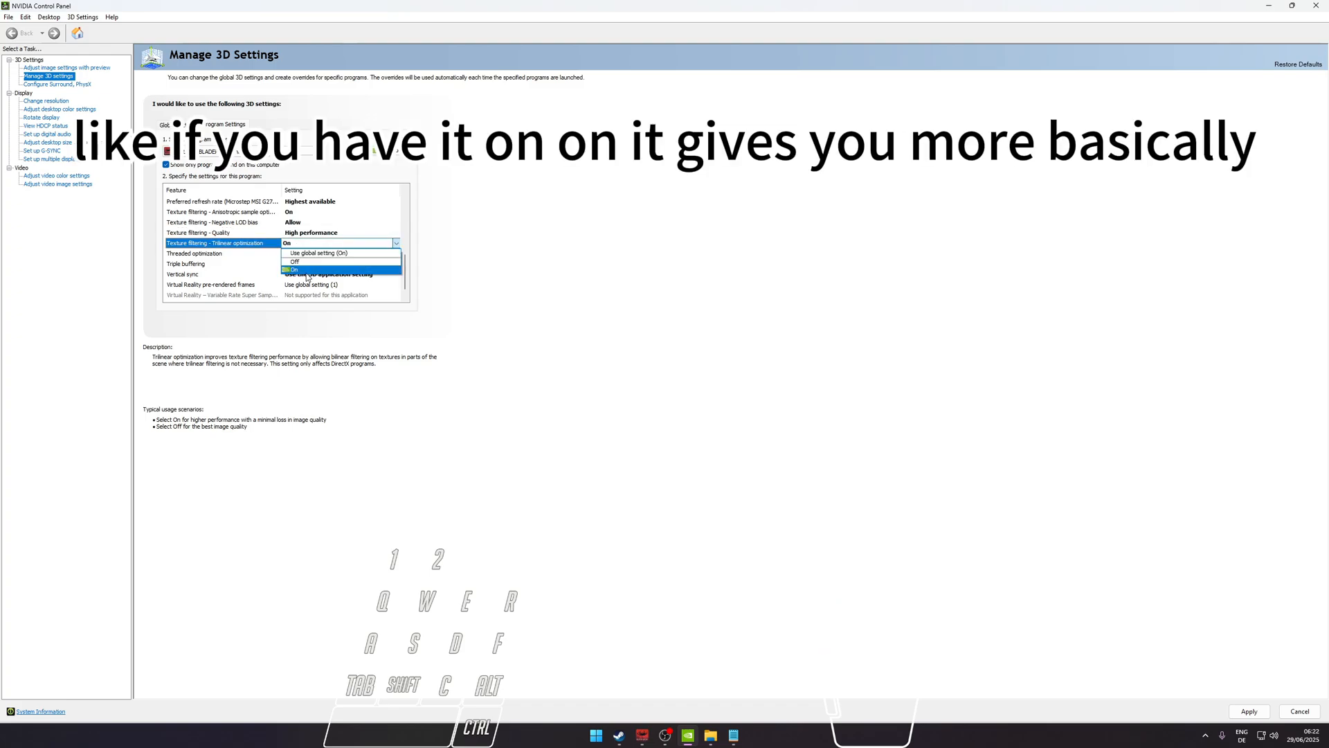
pyautogui.click(294, 270)
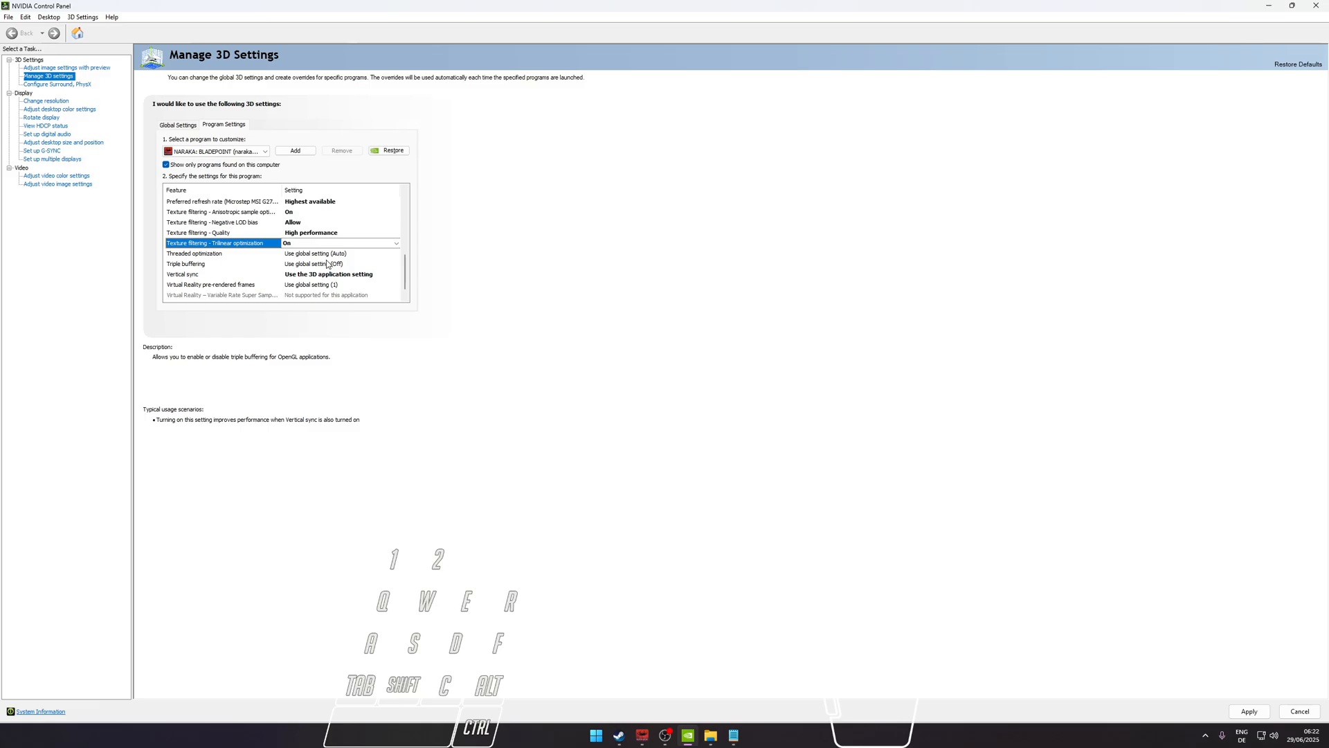
pyautogui.click(195, 252)
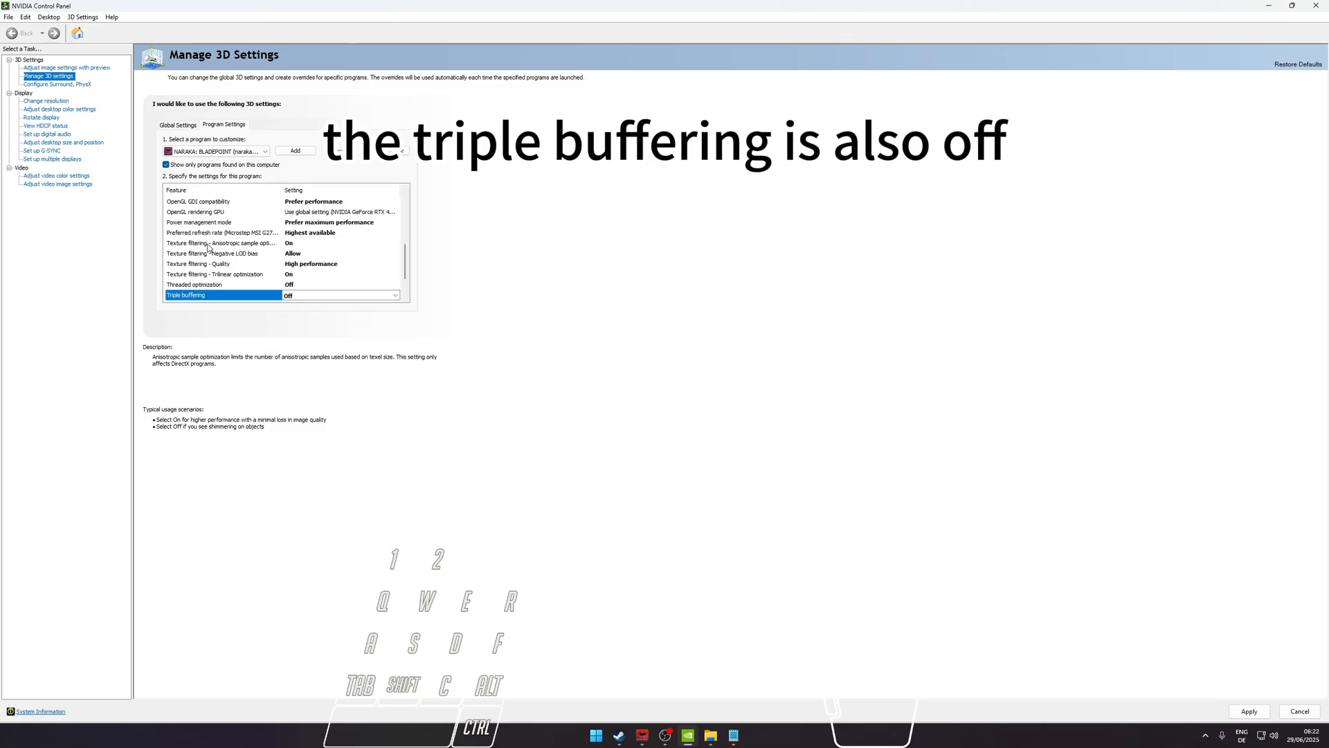
pyautogui.click(394, 264)
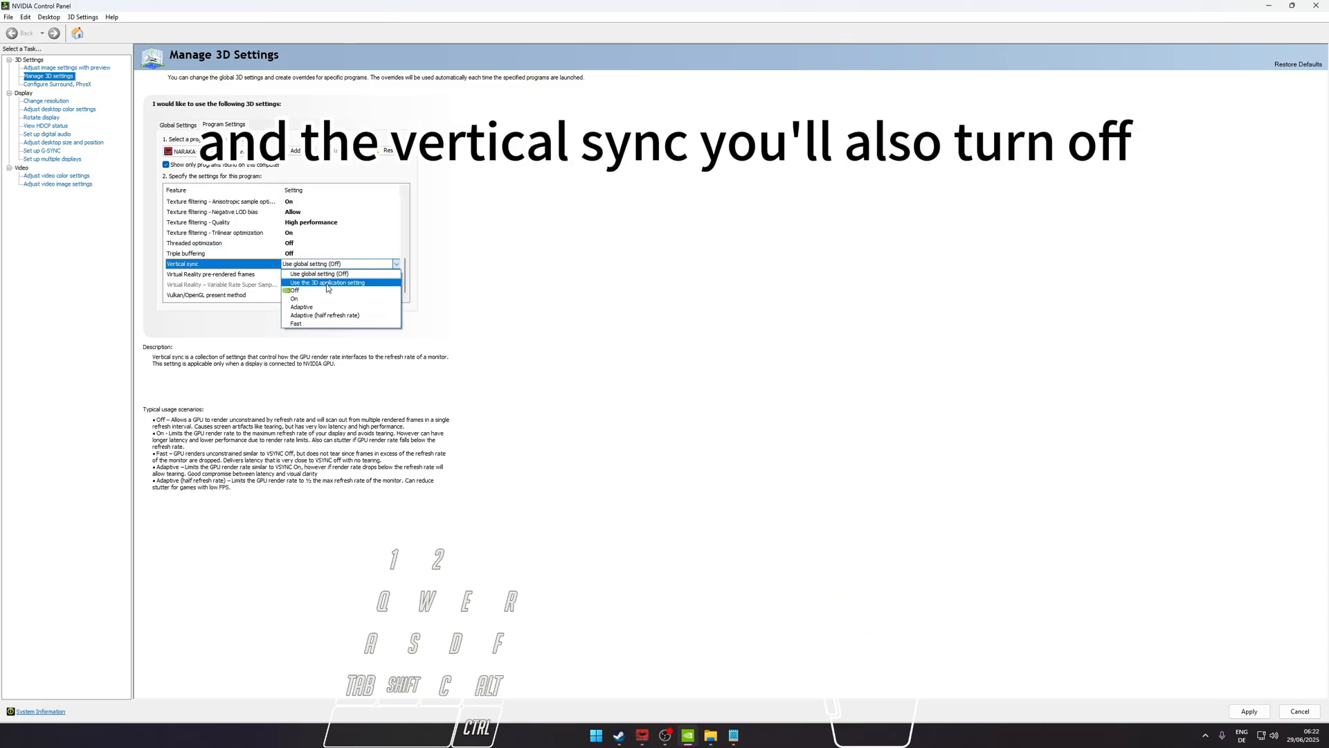
pyautogui.click(295, 298)
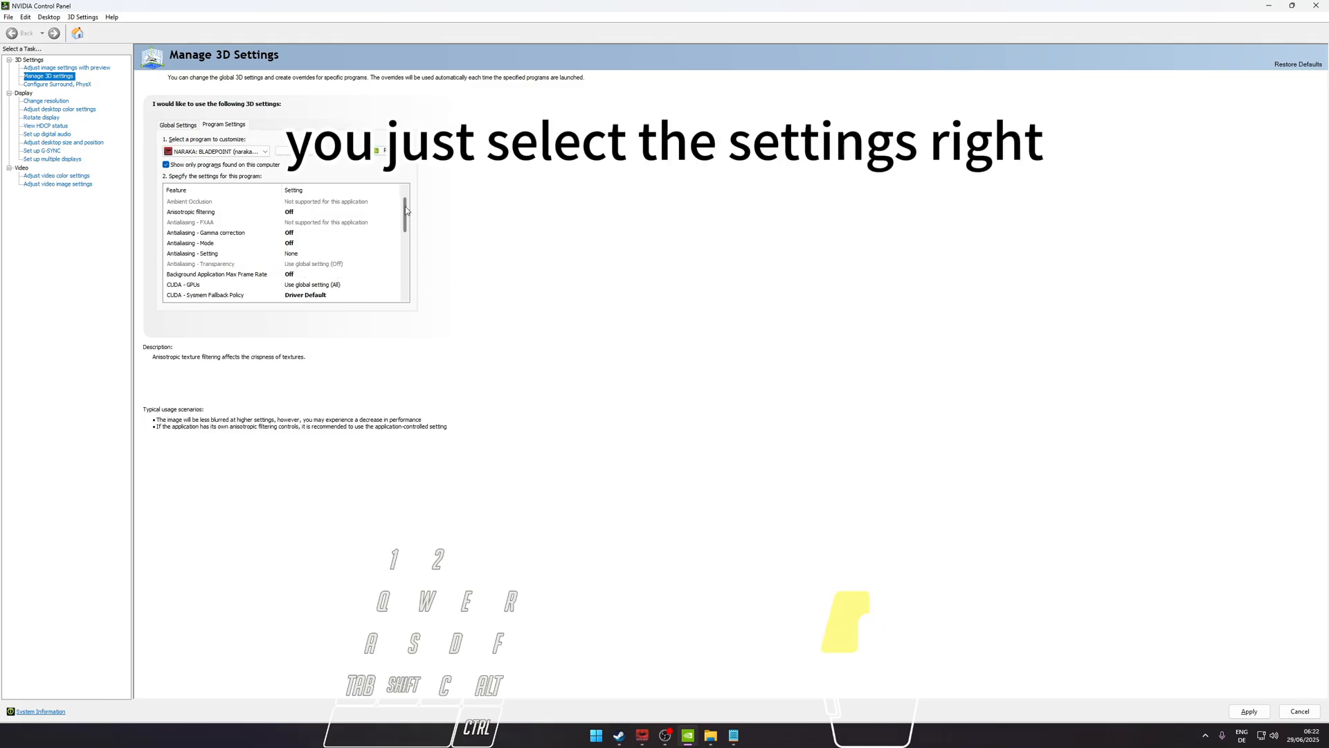
pyautogui.scroll(-3)
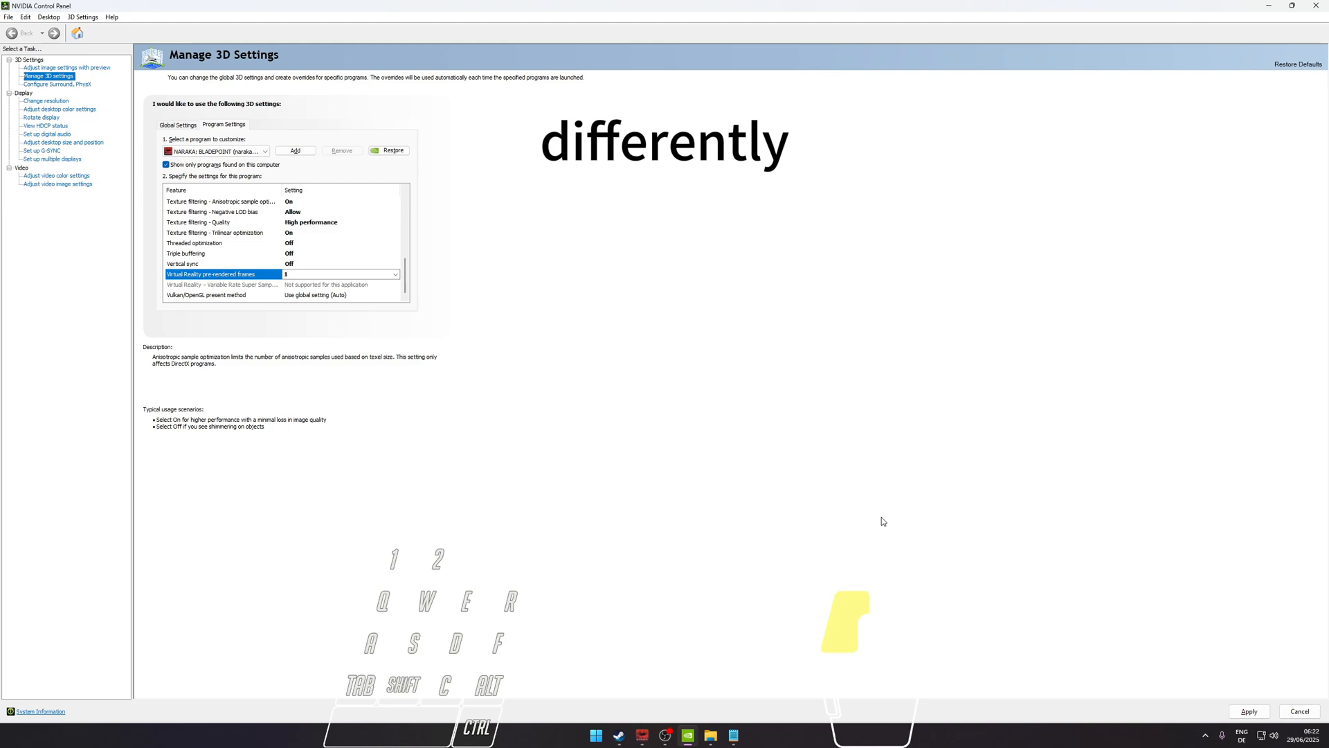
# - Switch into NARAKA: BLADEPOINT with Alt+Tab and move through the temple courtyard
pyautogui.press('Alt+Tab')
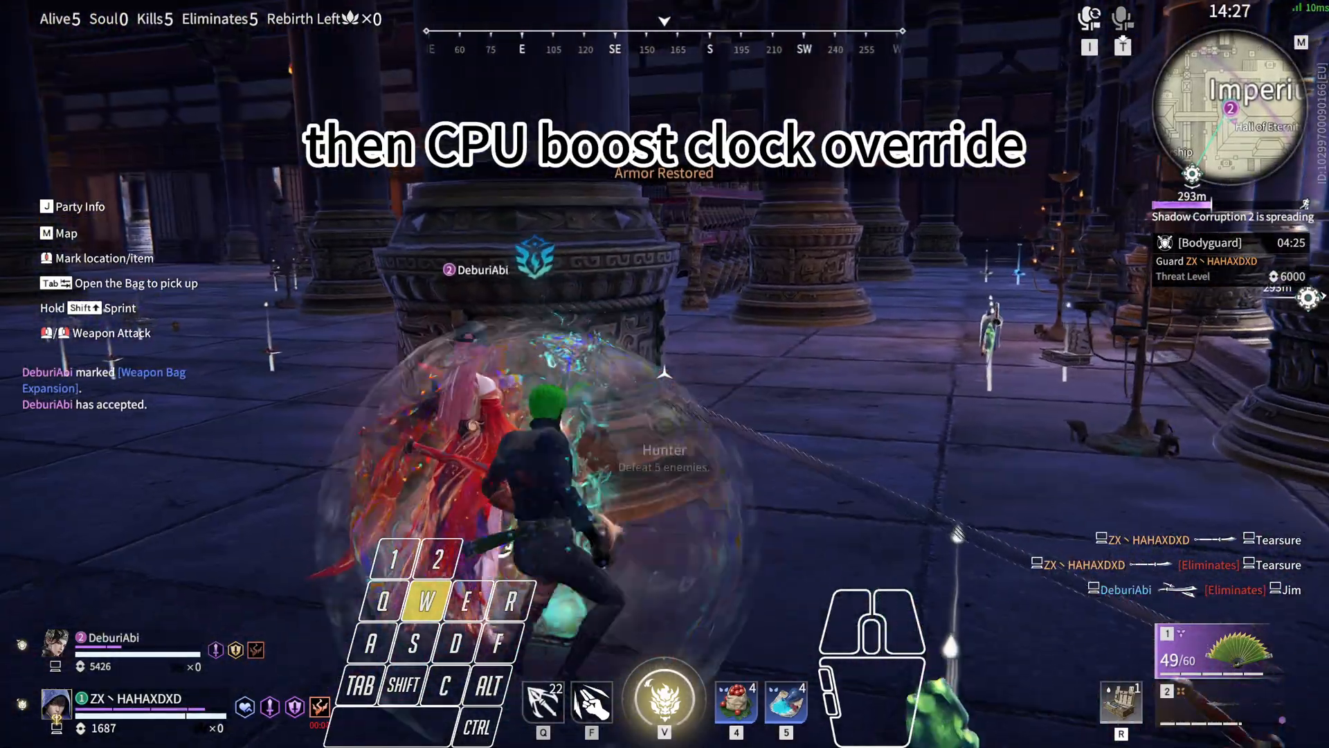
pyautogui.press('tab')
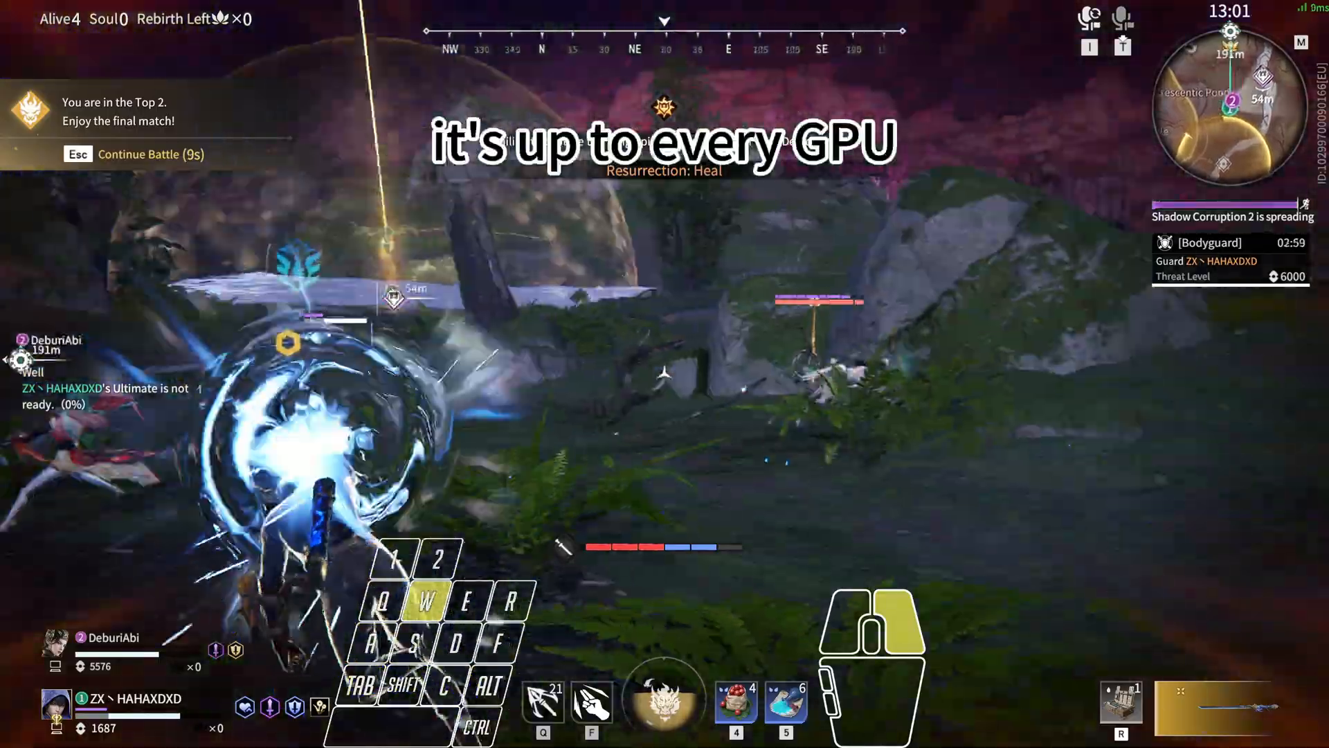
# - Keep the character moving across the field toward the Top 2 finish
pyautogui.press('d')
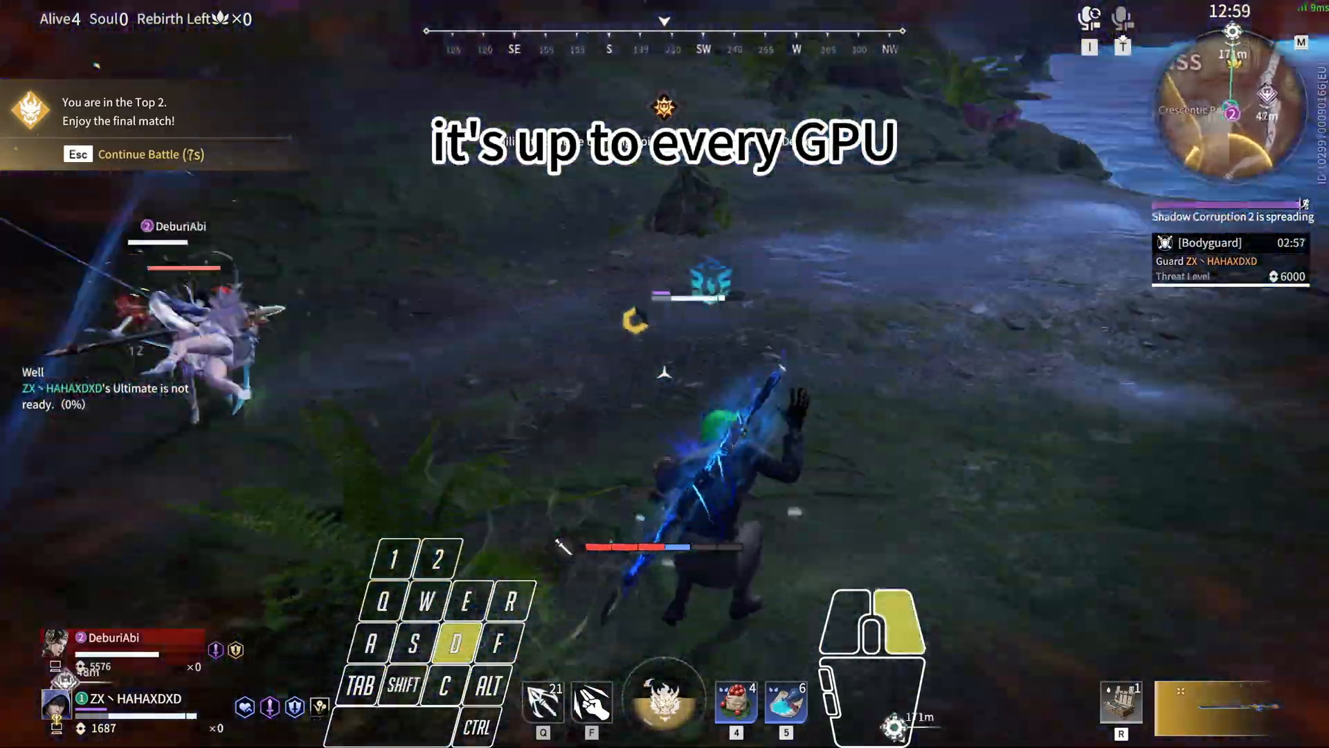